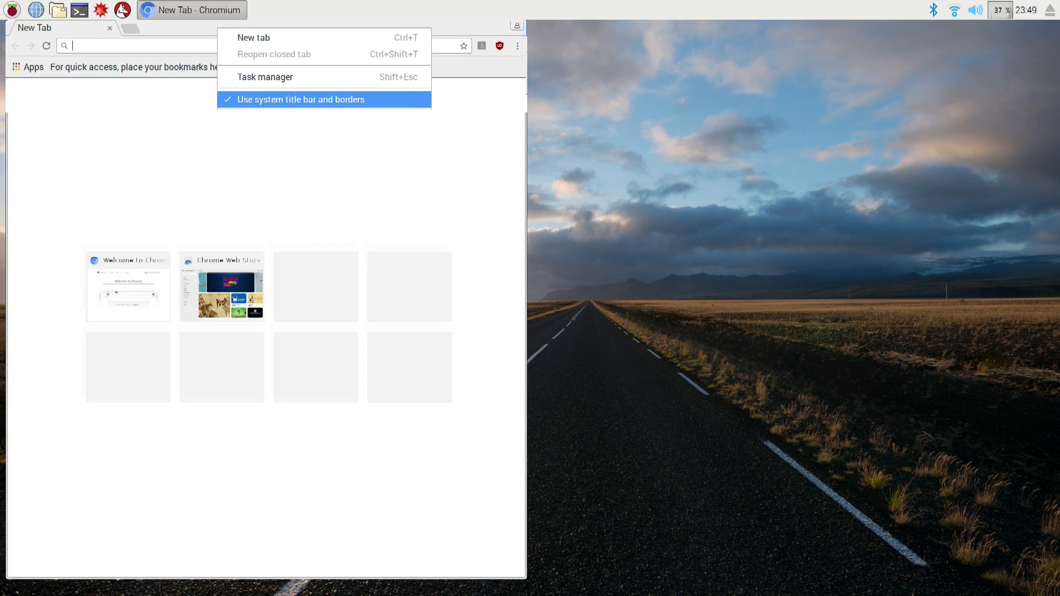
Step: Navigate Chromium to console.cloud.google.com/project to reach Manage Resources
click(300, 99)
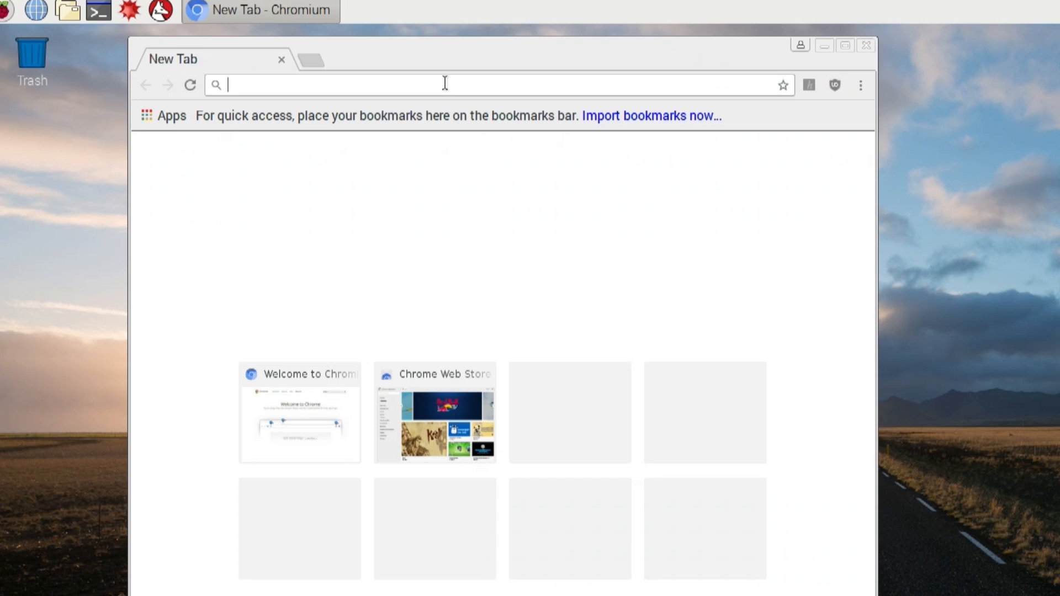
text(https:/)
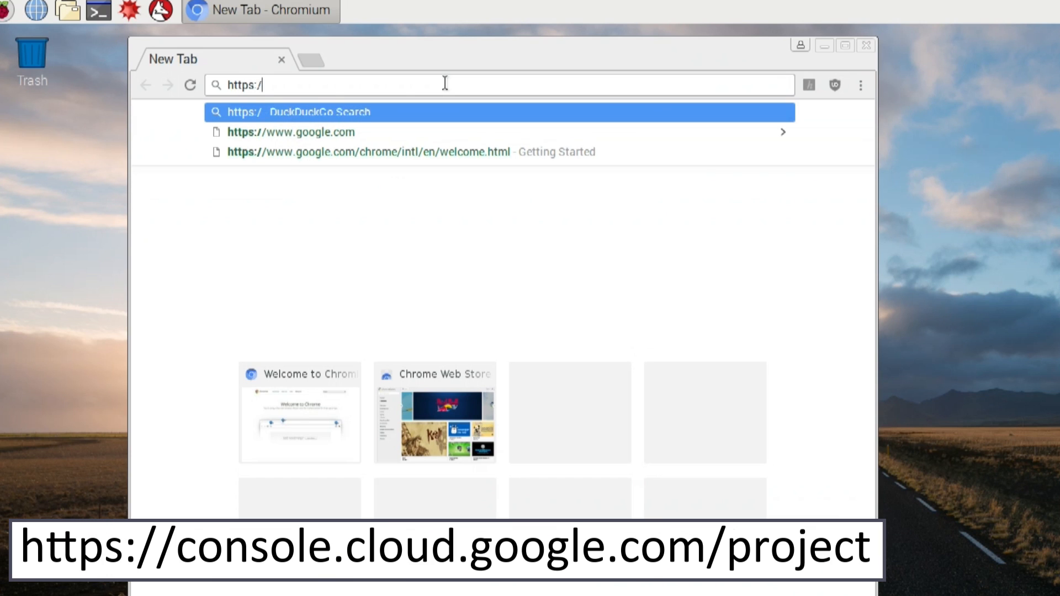
text(console.)
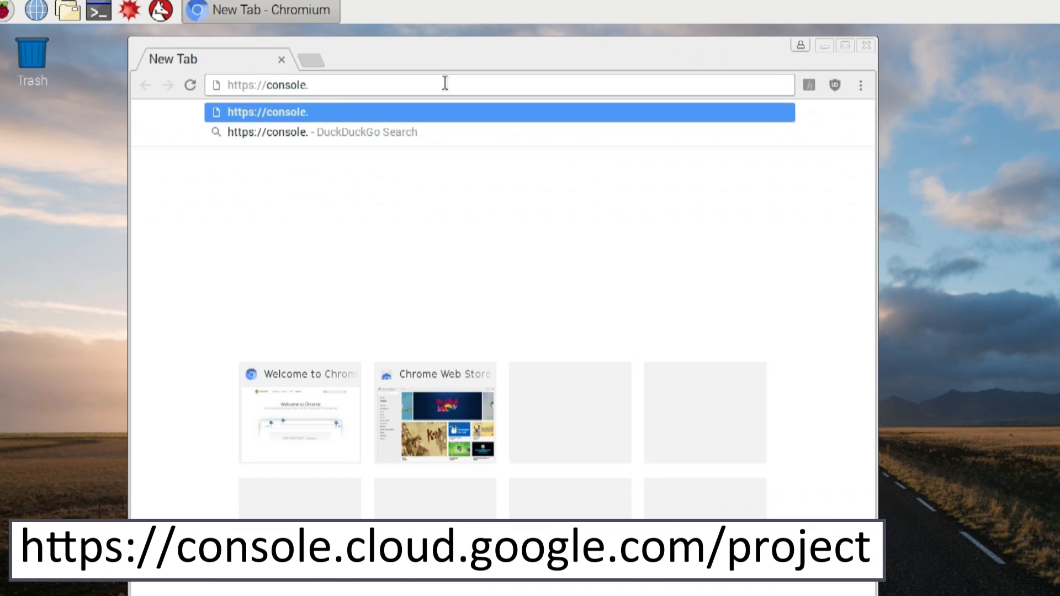
text(clo)
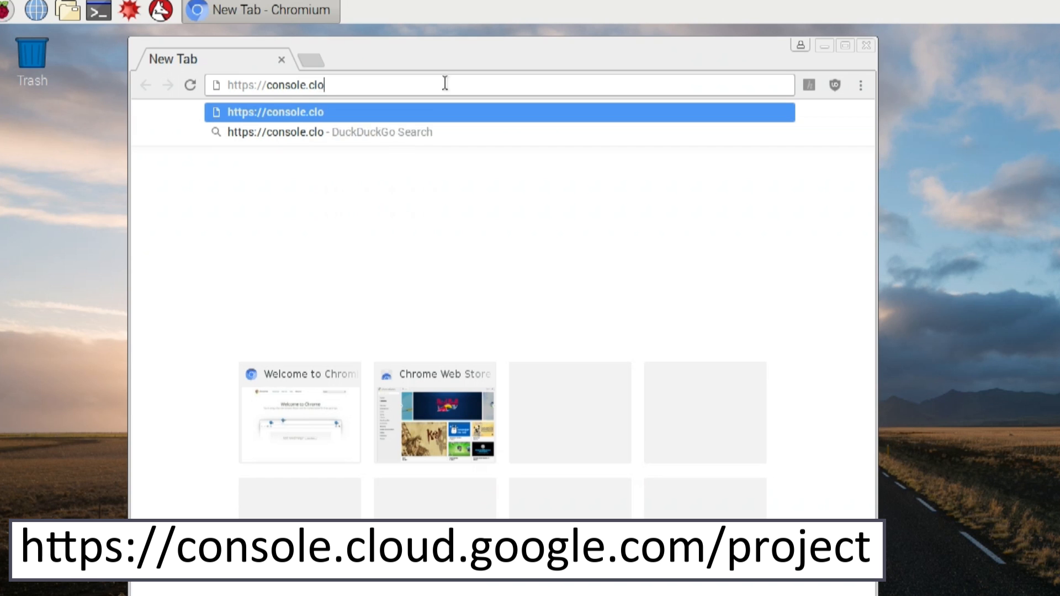
text(ud.google.com/cloud-resource-manager)
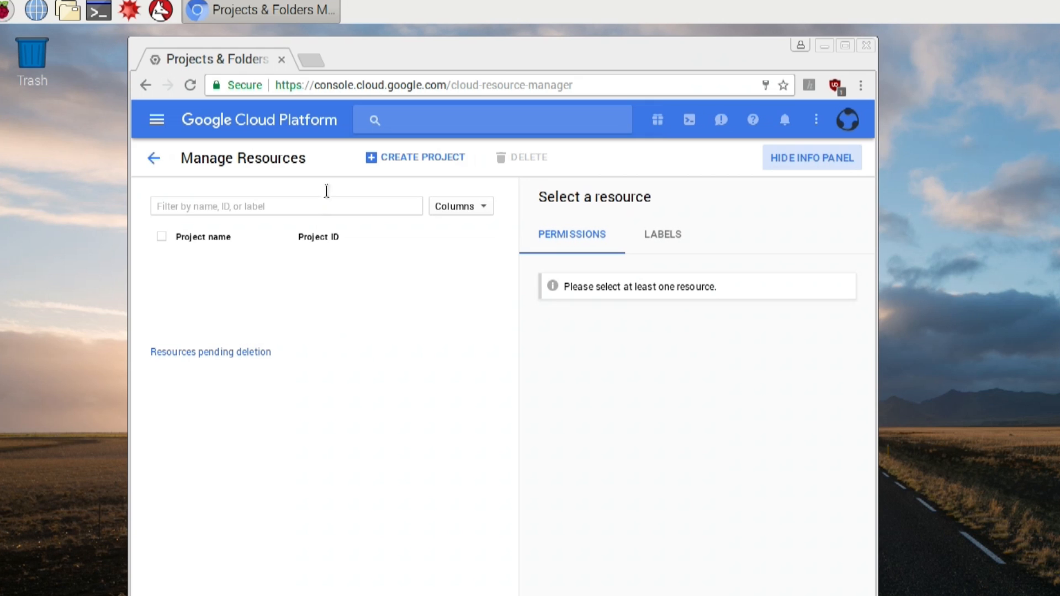
Step: Create a Google Cloud project named 'voice' (ID voice-168403)
click(415, 157)
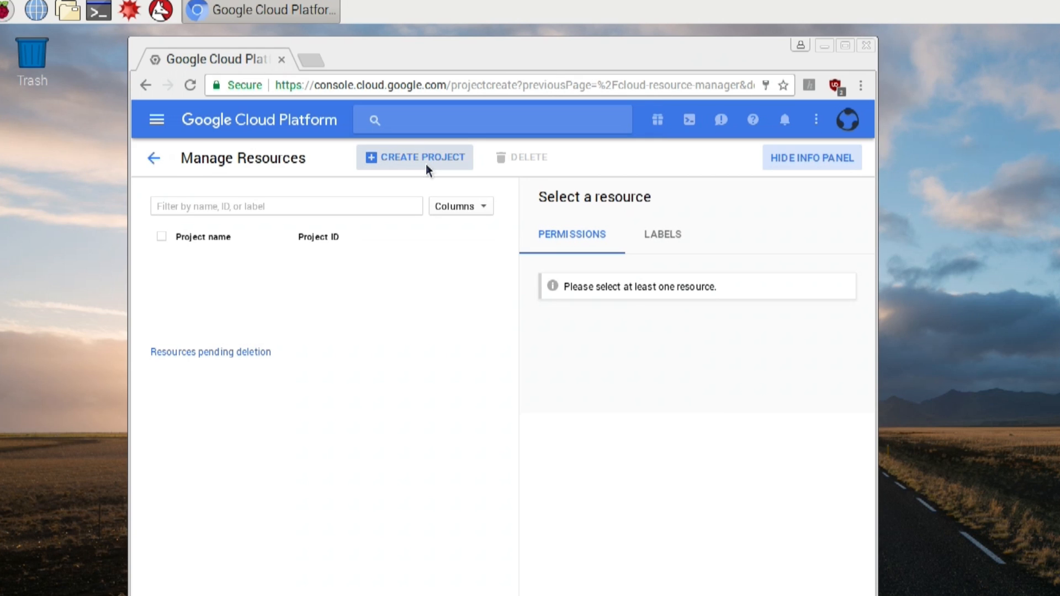
click(415, 156)
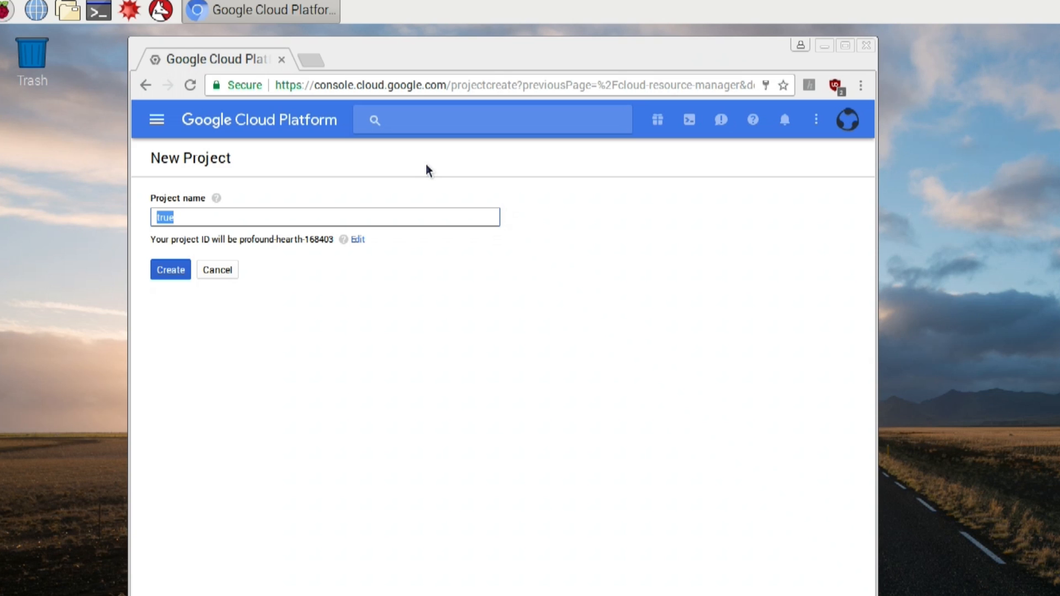
text(voice)
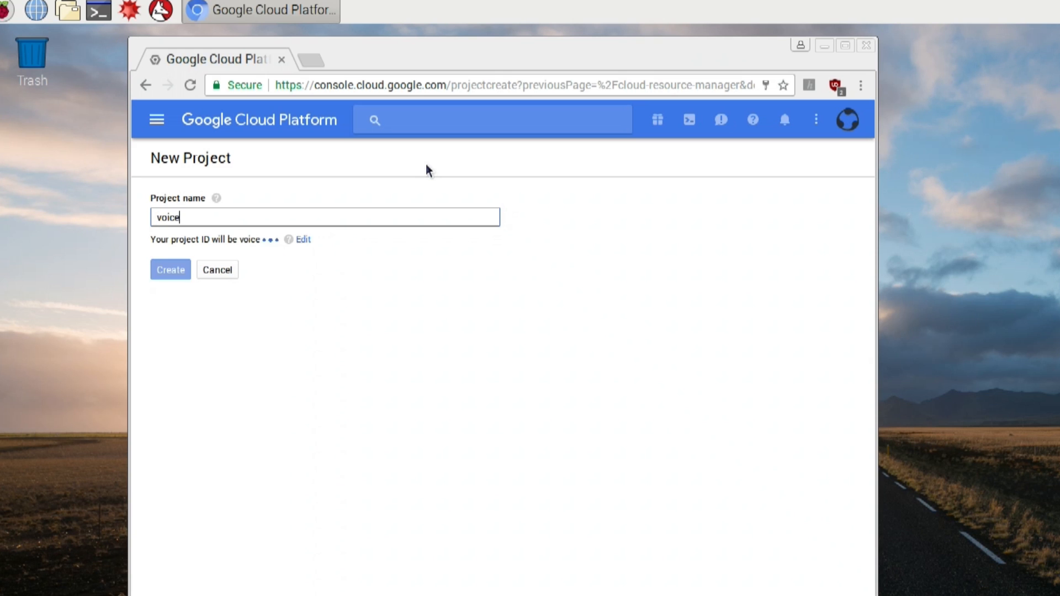
click(217, 269)
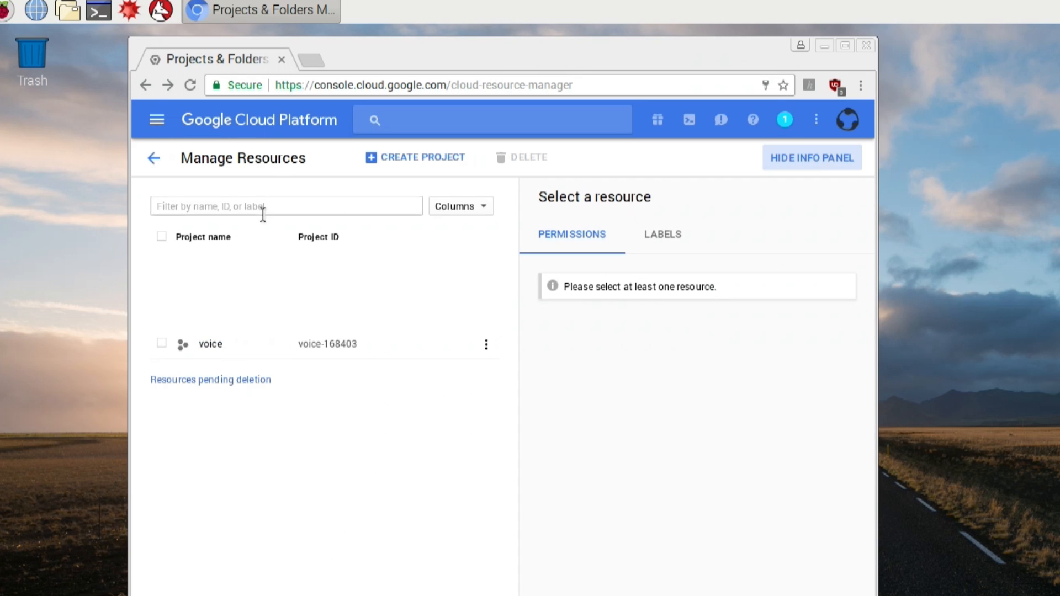
mouse_move(156, 119)
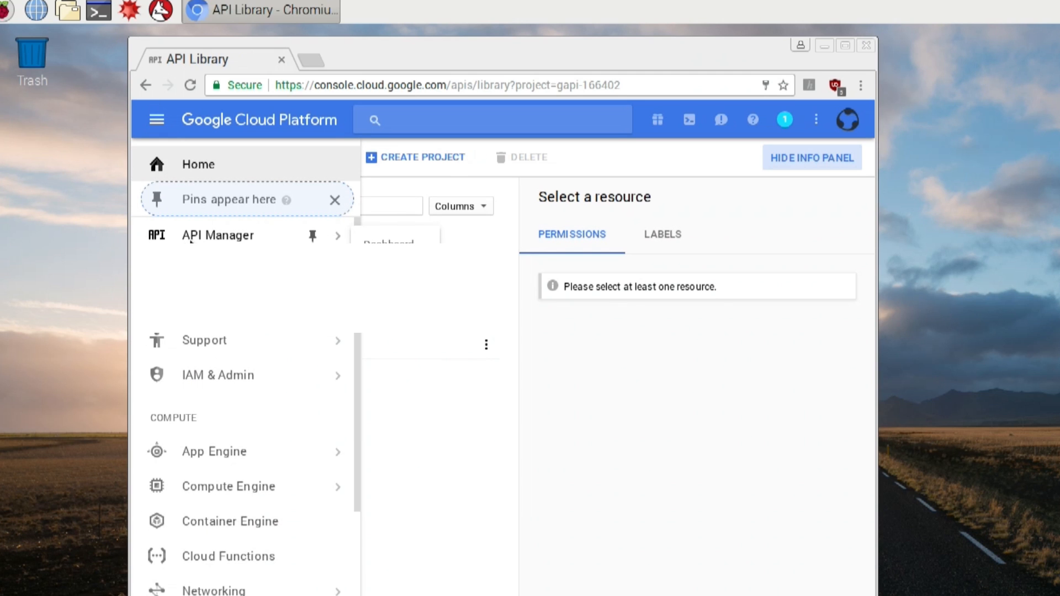
Step: Open the API Library and switch the active project to voice
click(216, 235)
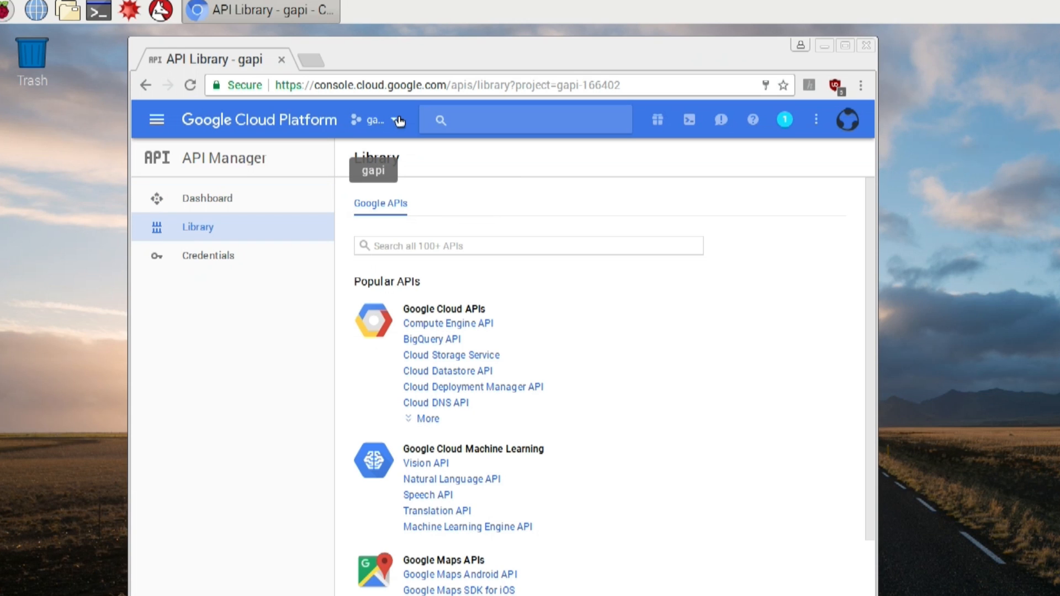
click(396, 120)
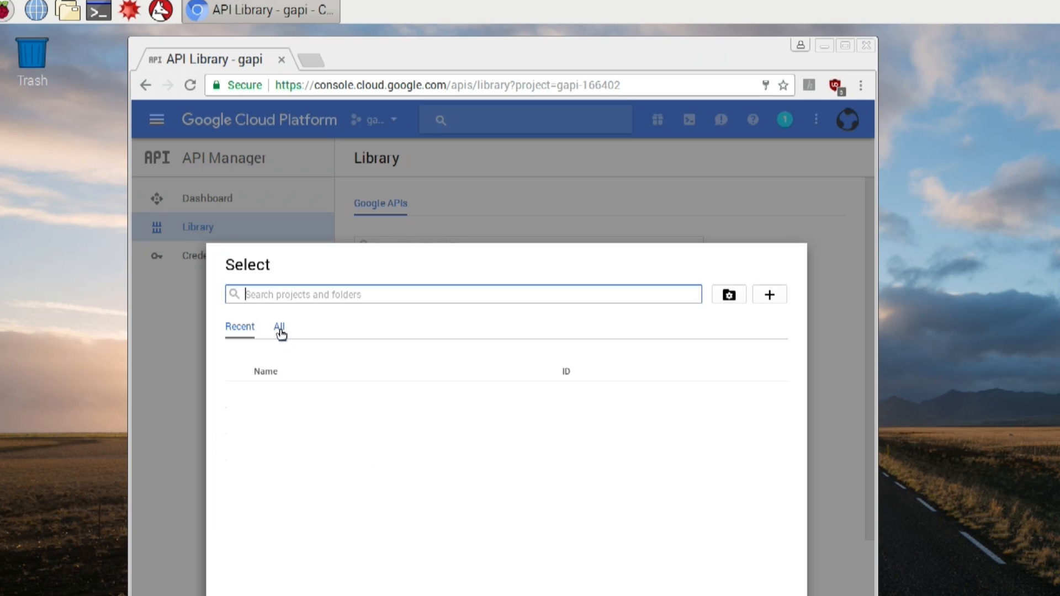
click(279, 326)
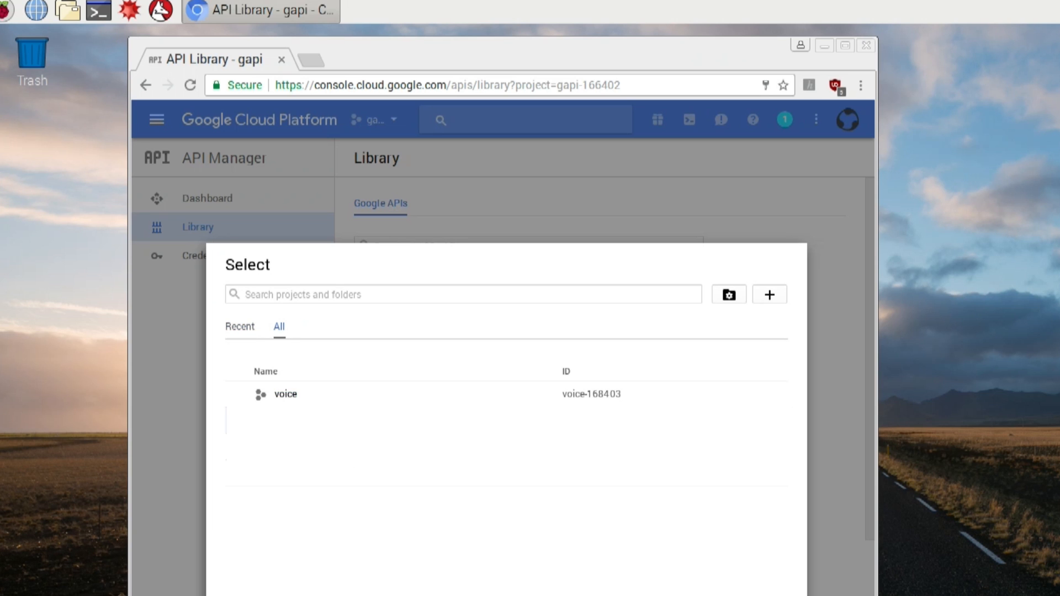
click(285, 394)
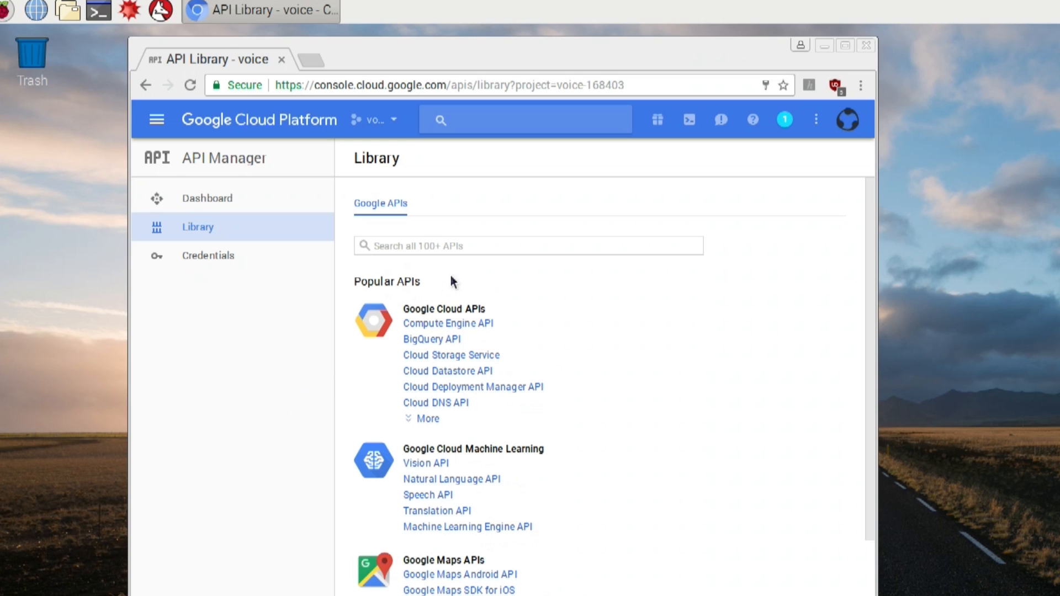
Step: Search 'google assis' and open the Google Assistant API overview
text(g)
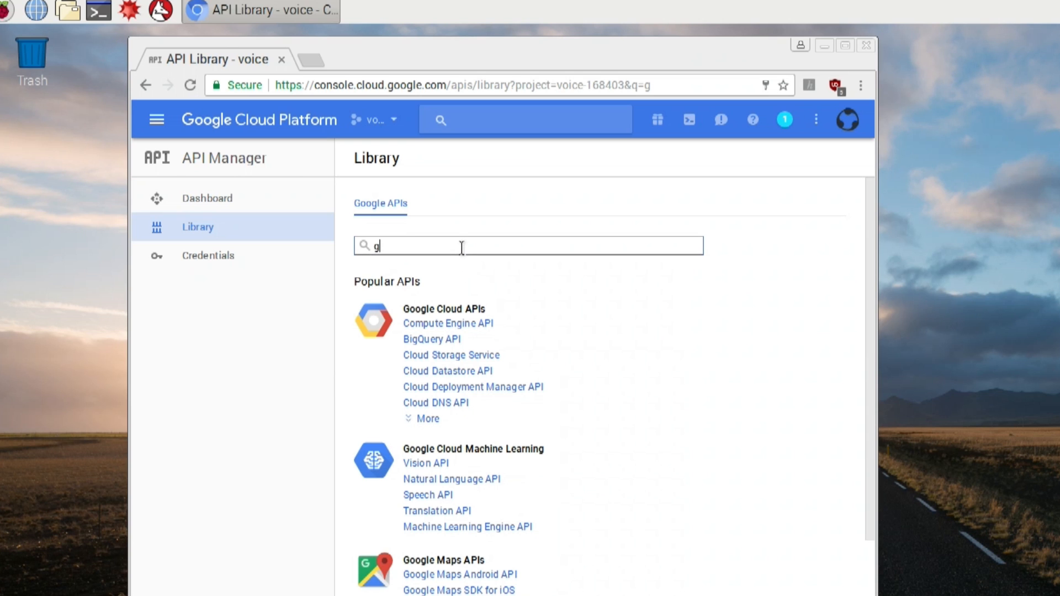
text(oogle assis)
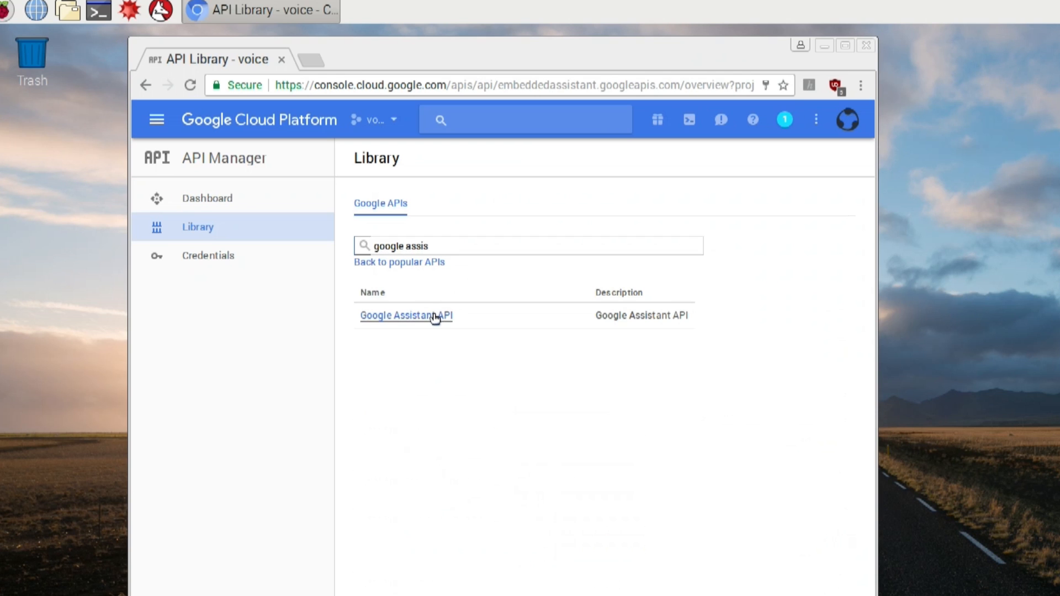
click(404, 315)
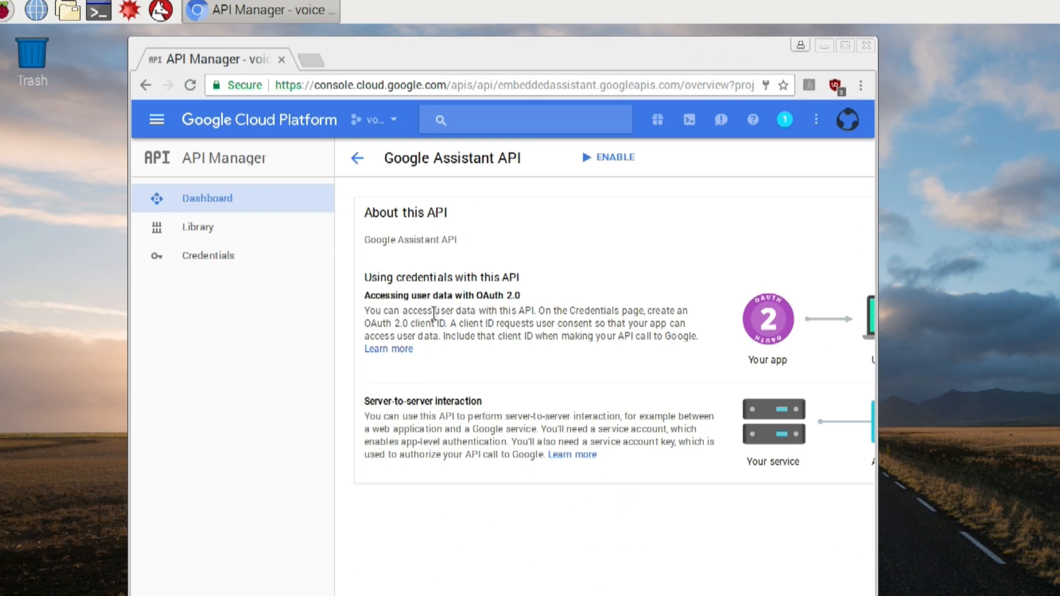
Step: Enable the Google Assistant API and enter 'voice' as the OAuth consent product name
click(614, 157)
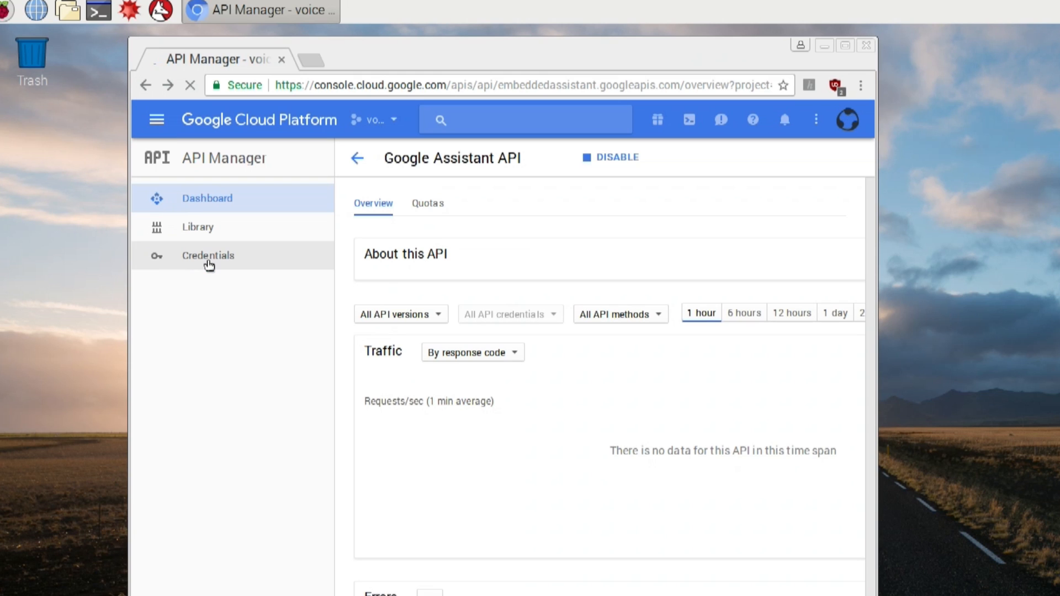
click(207, 255)
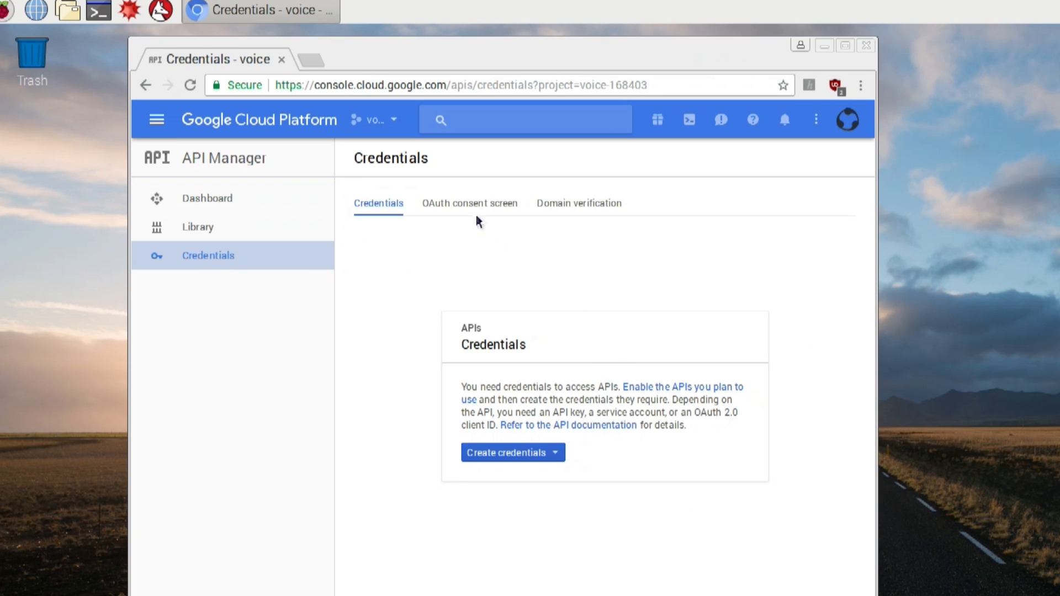
click(469, 203)
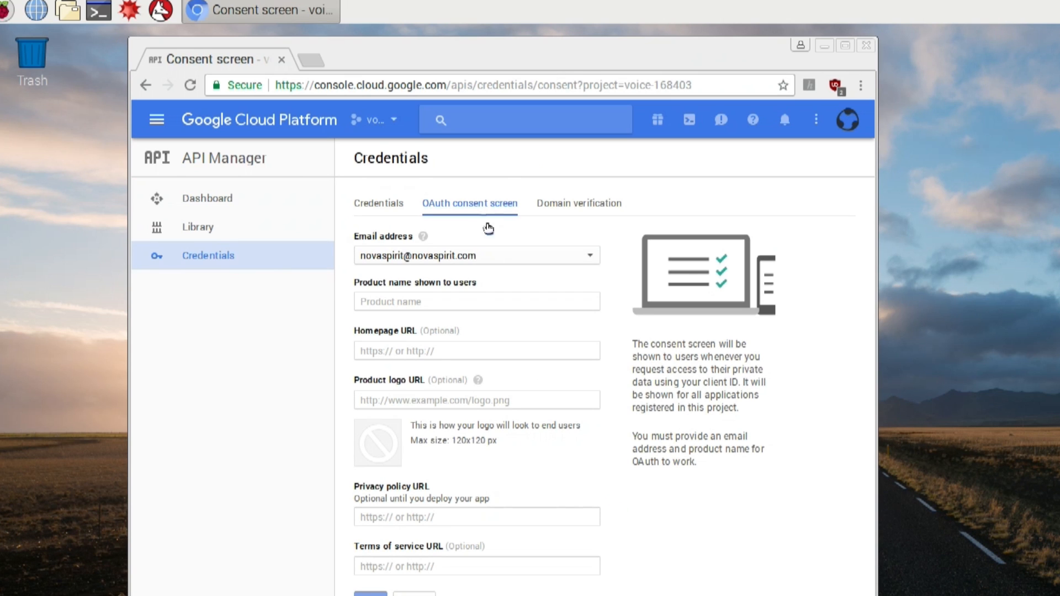
click(475, 301)
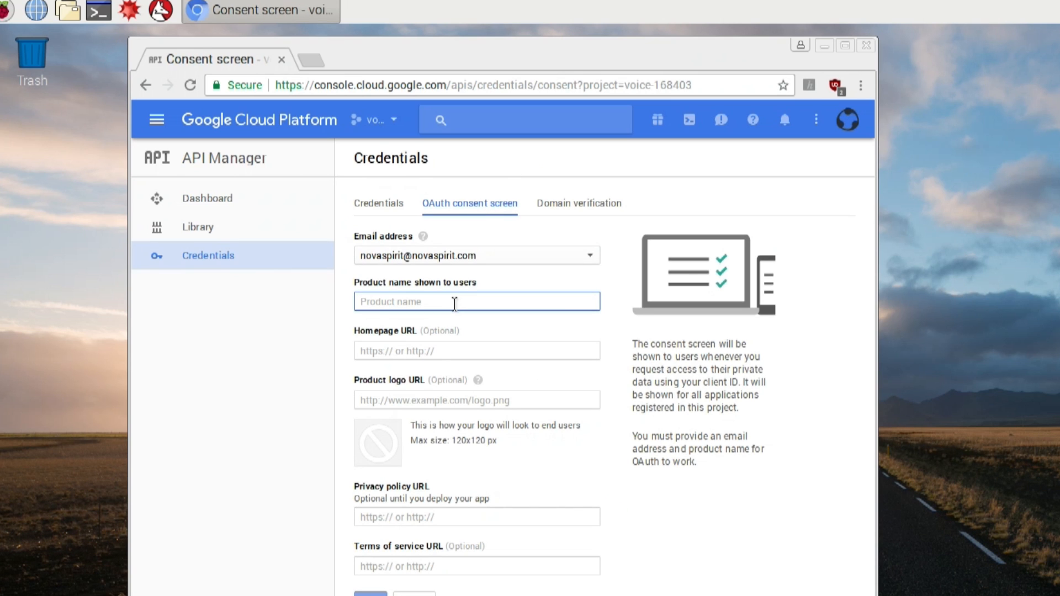
text(voice)
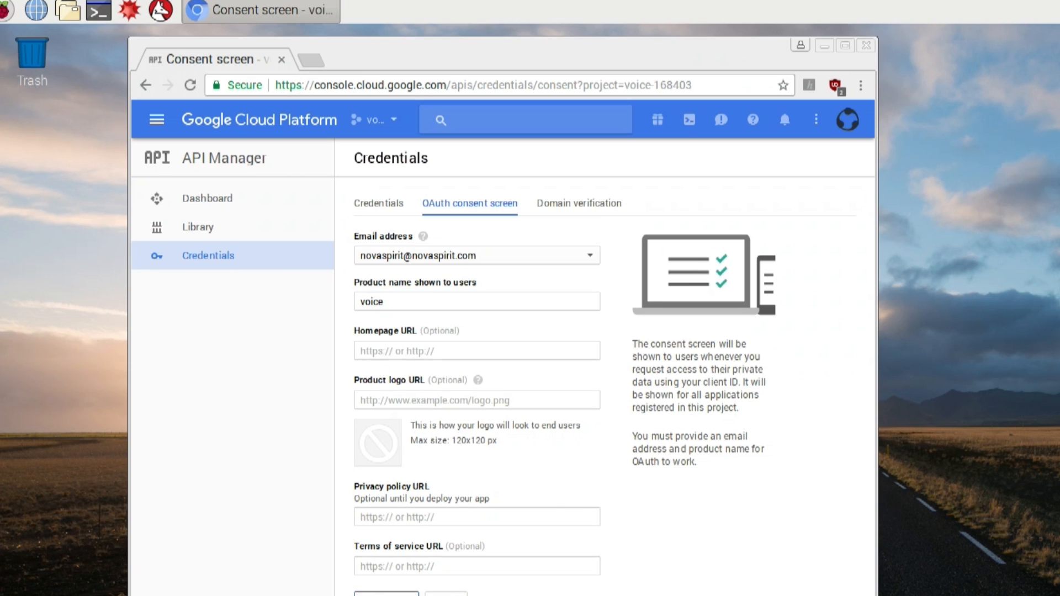
Step: Create an OAuth client ID of type Other named 'voice' and dismiss its summary
click(378, 202)
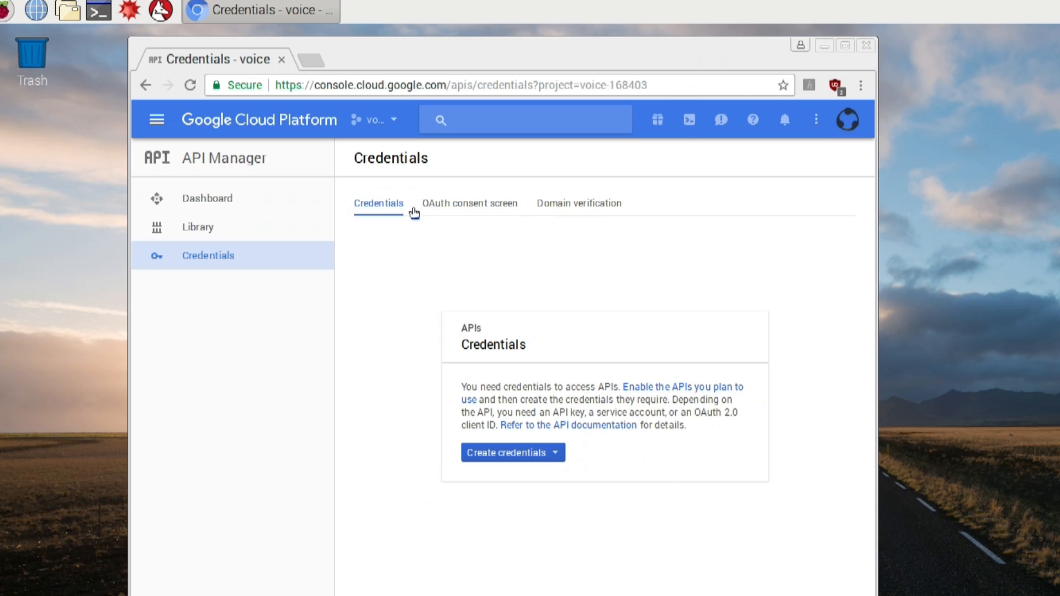
mouse_move(420, 408)
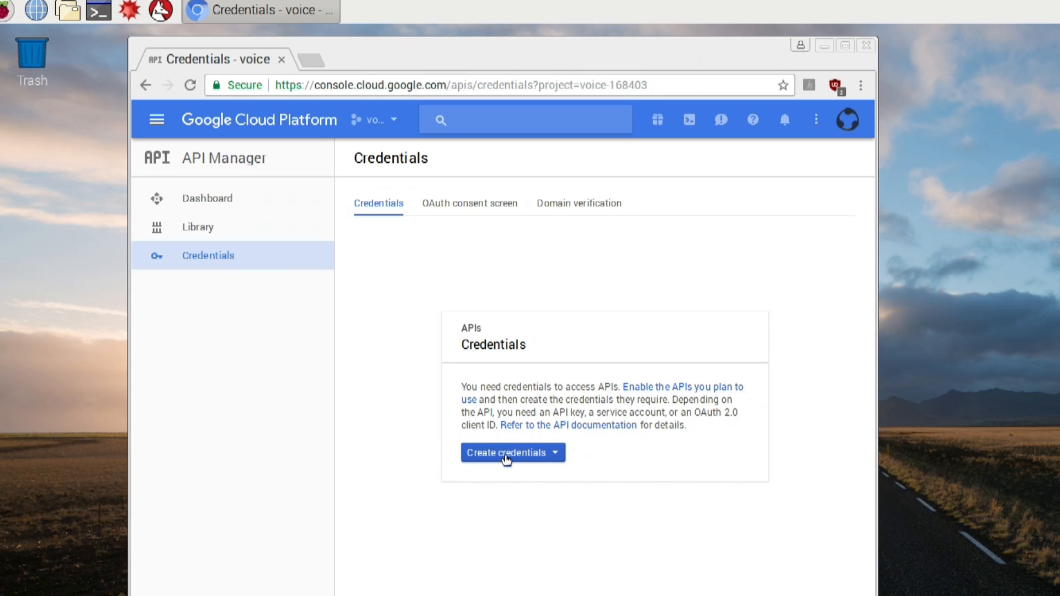
click(512, 452)
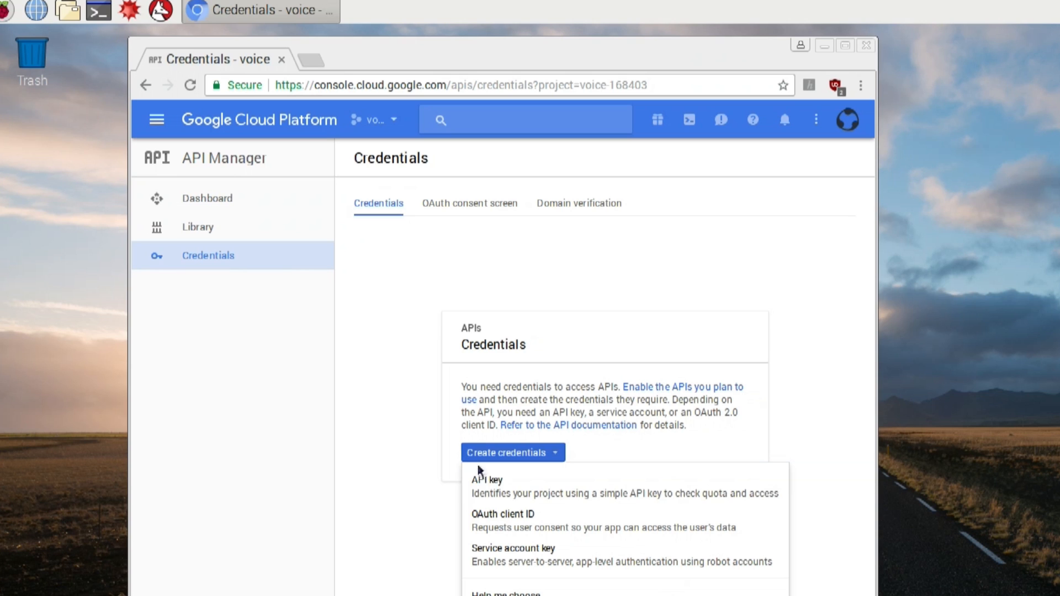
click(502, 514)
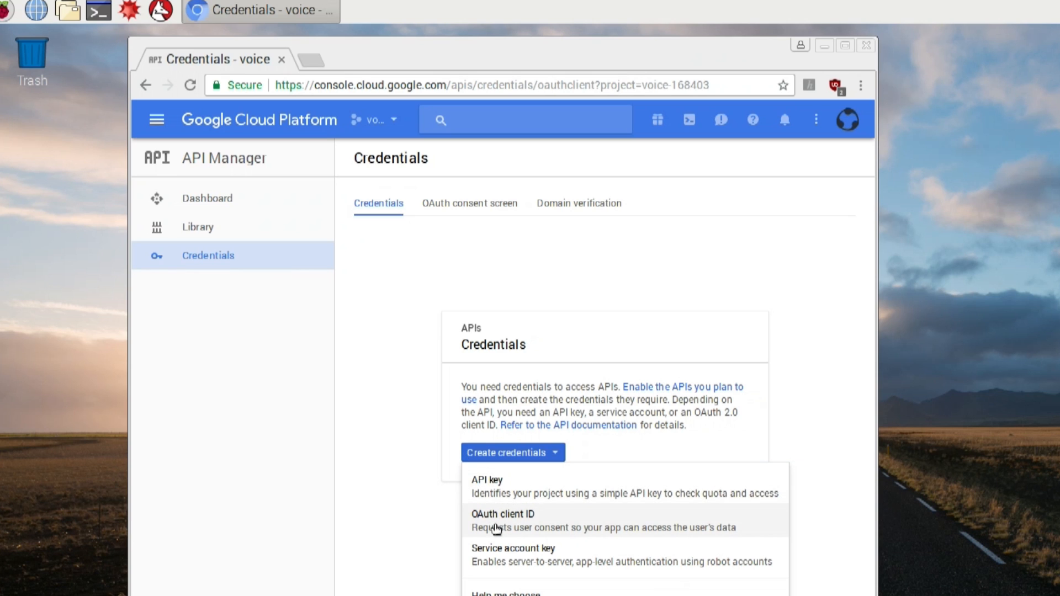
click(502, 514)
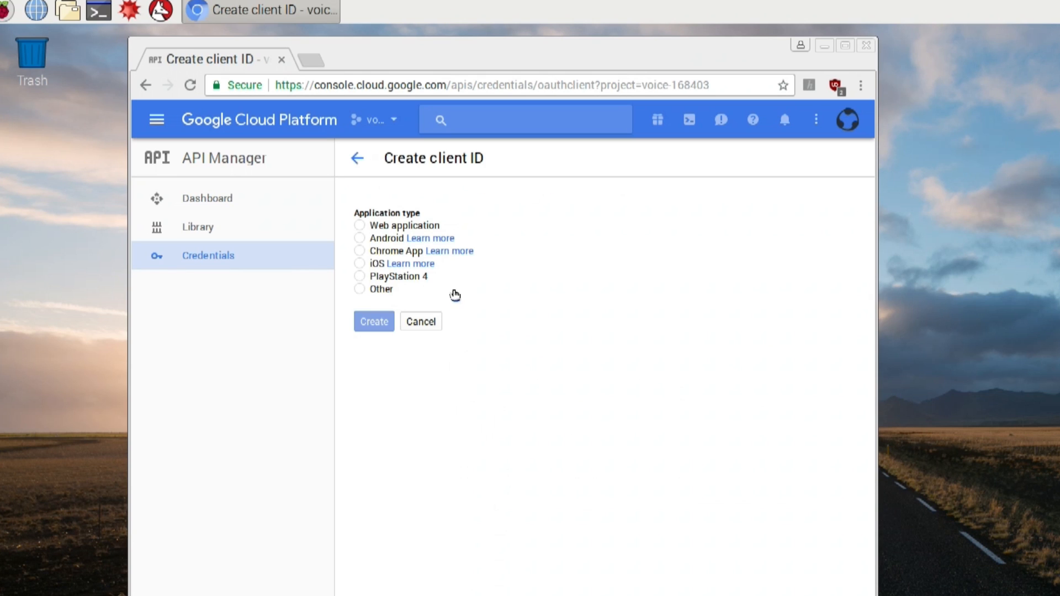
click(360, 289)
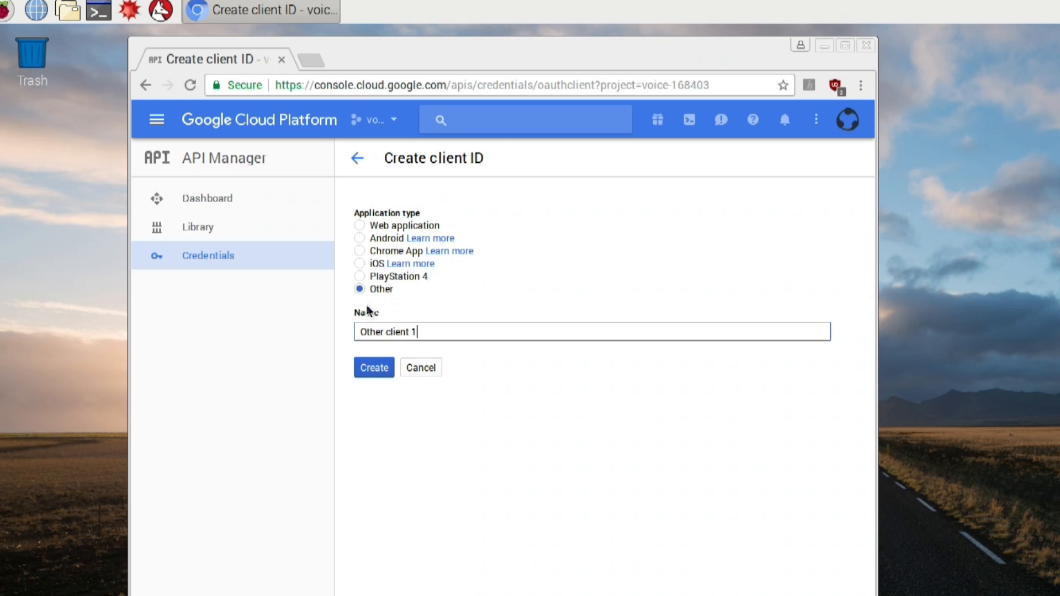
click(373, 367)
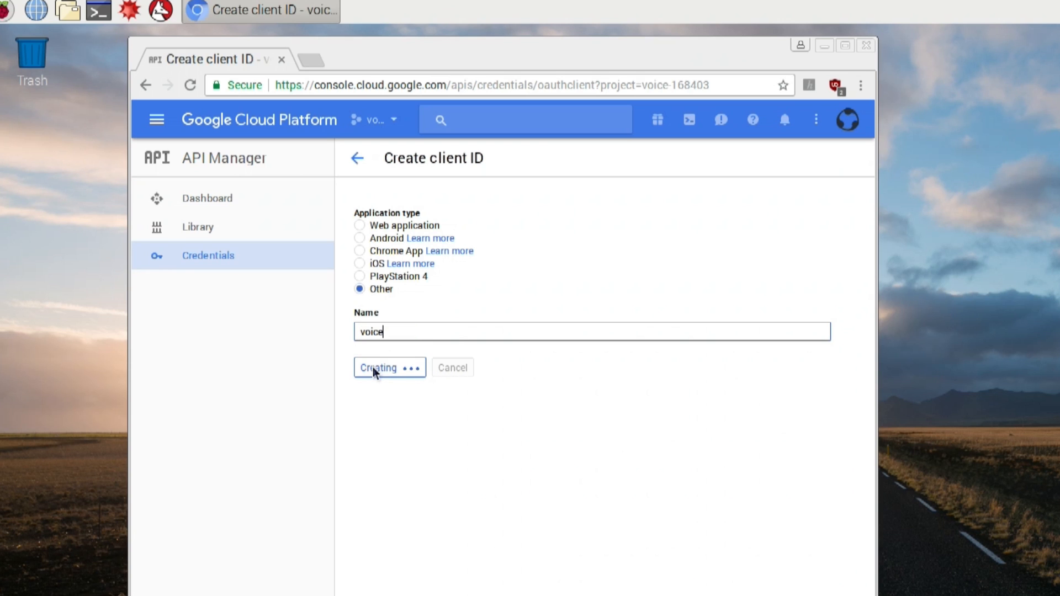
click(386, 367)
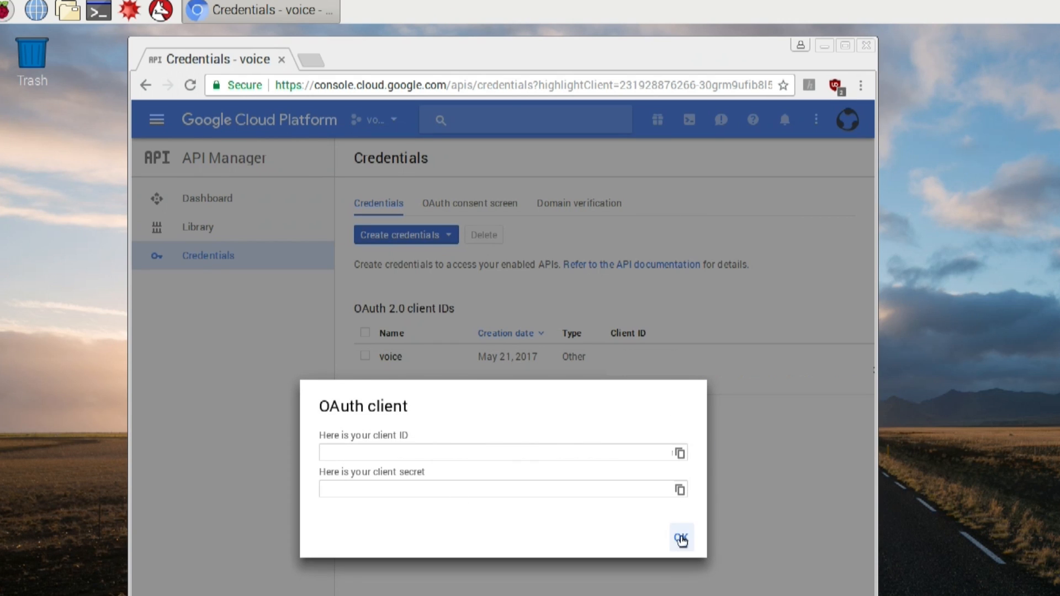
click(680, 537)
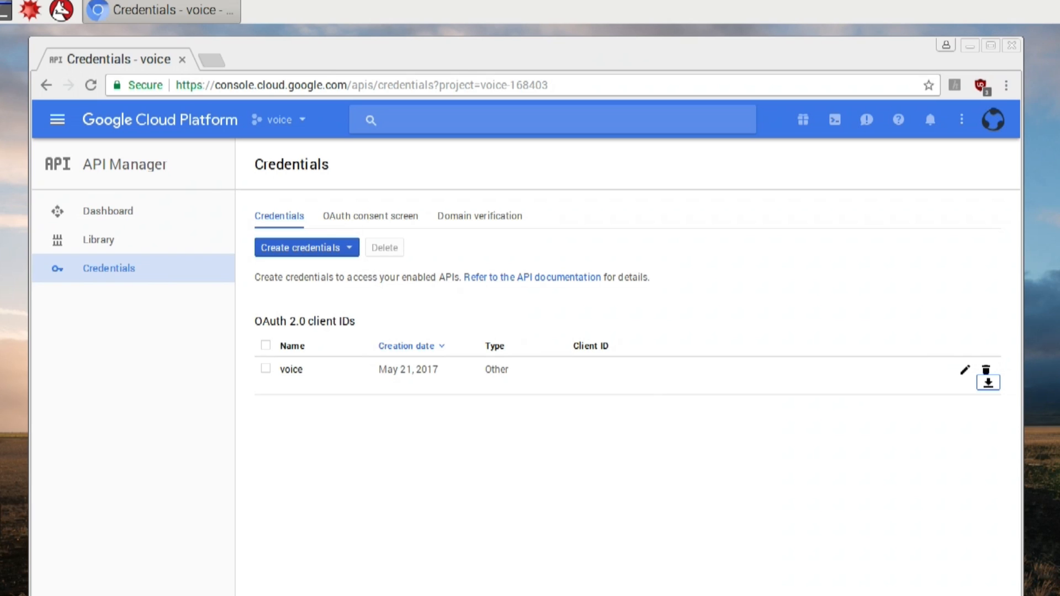
mouse_move(868, 136)
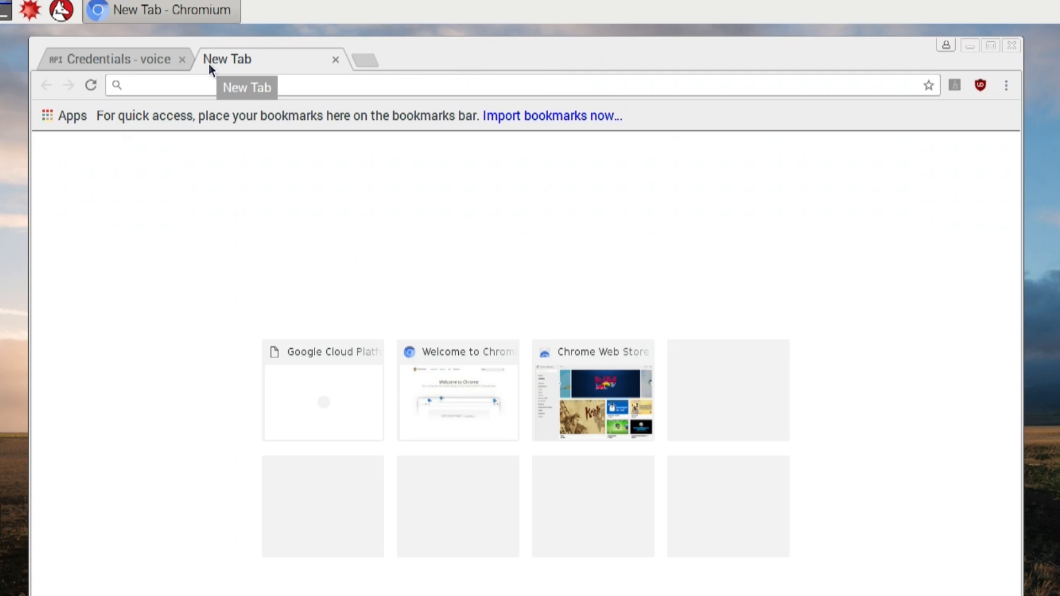
Step: Confirm web, device and voice activity are on at myaccount.google.com/activitycontrols, then close Chromium
text(https://myaccount.google.com/a)
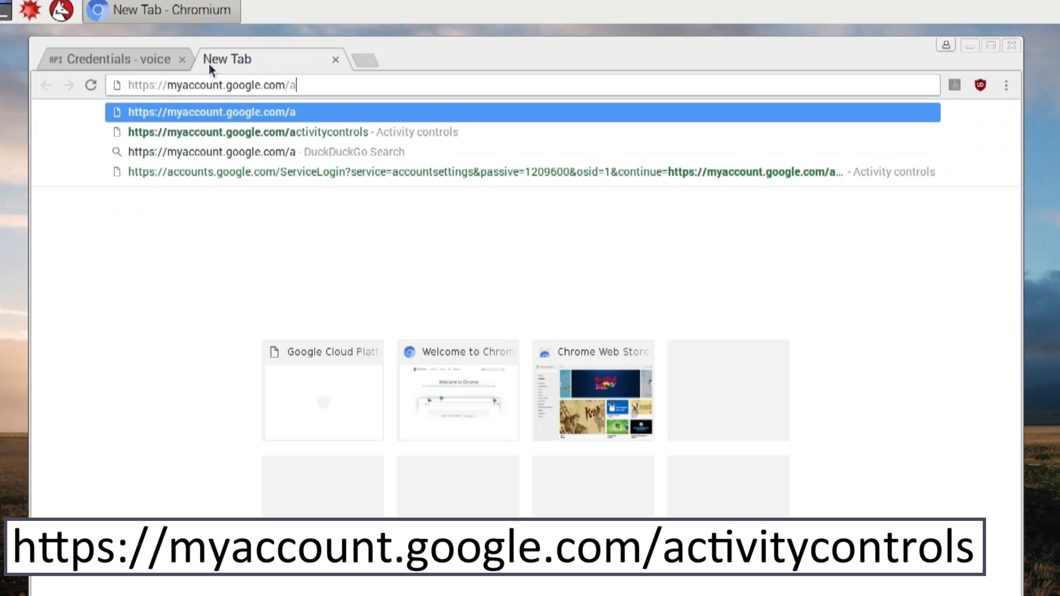
text(ctivit)
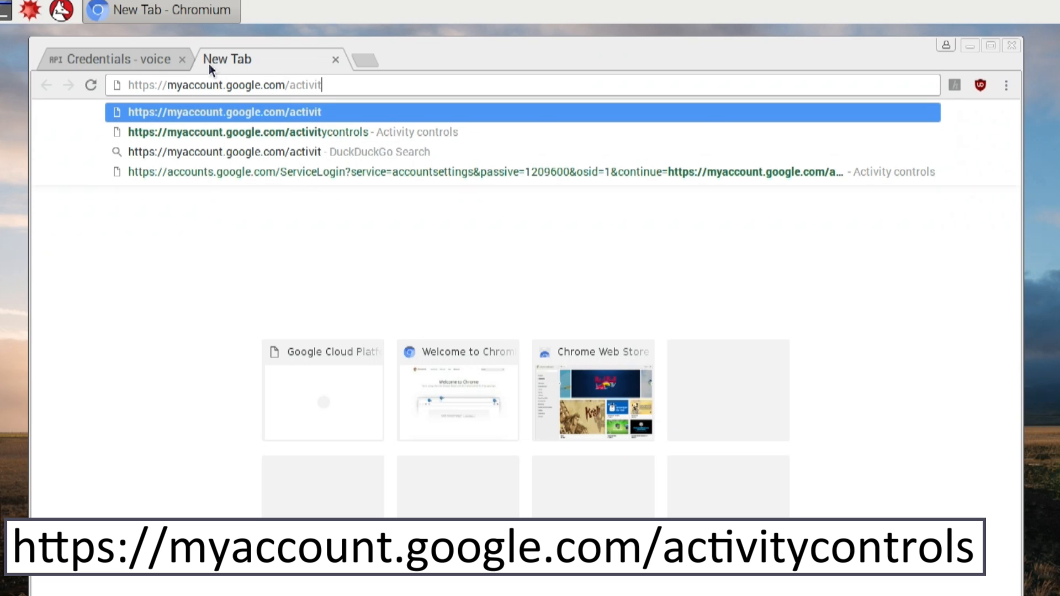
text(ycontrols)
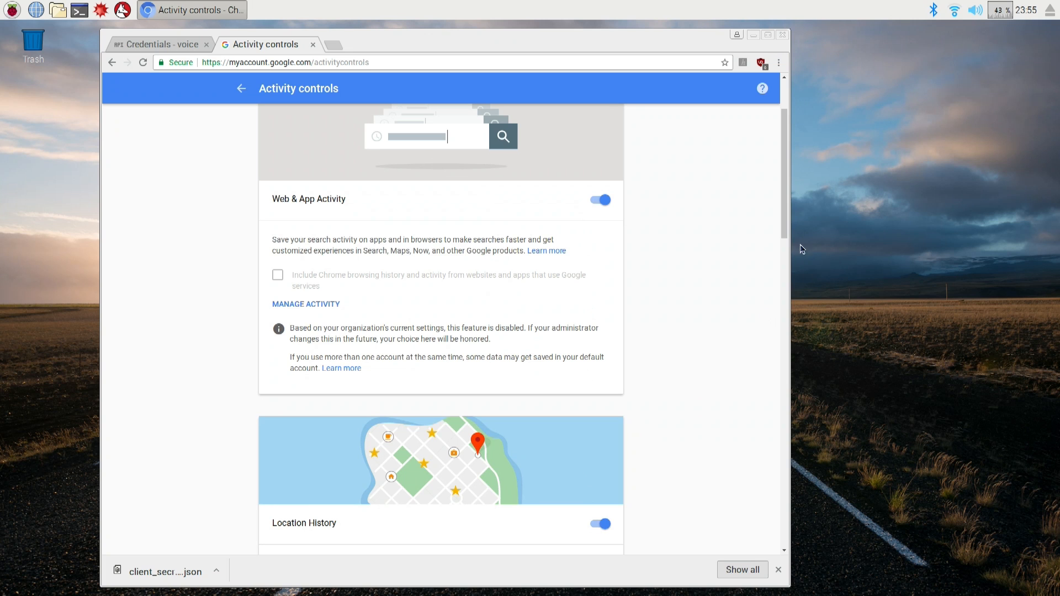
scroll(down, 3)
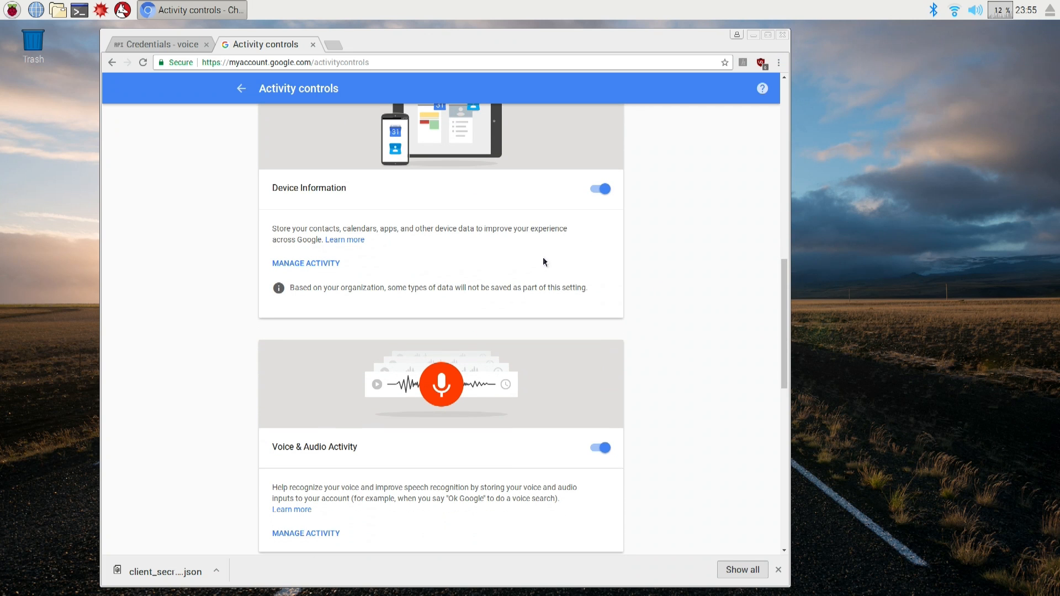
mouse_move(360, 452)
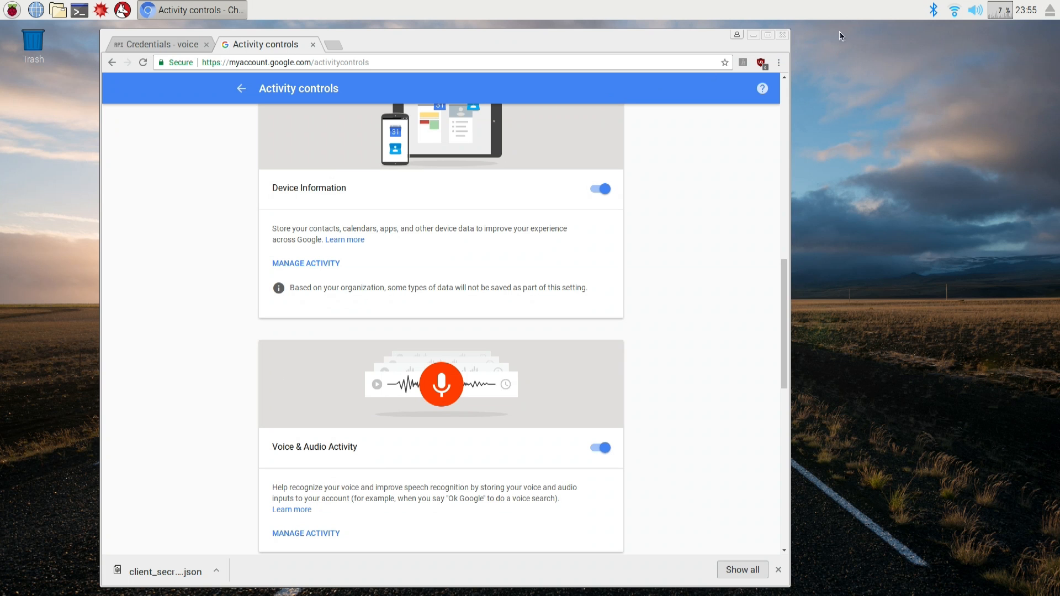
click(752, 34)
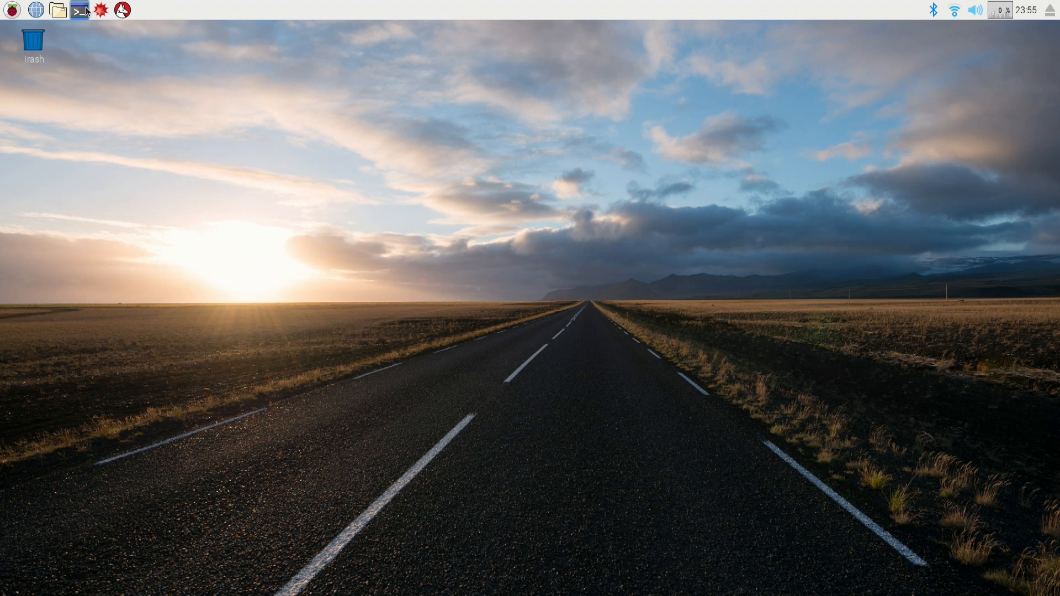
click(79, 9)
text(sudo apt)
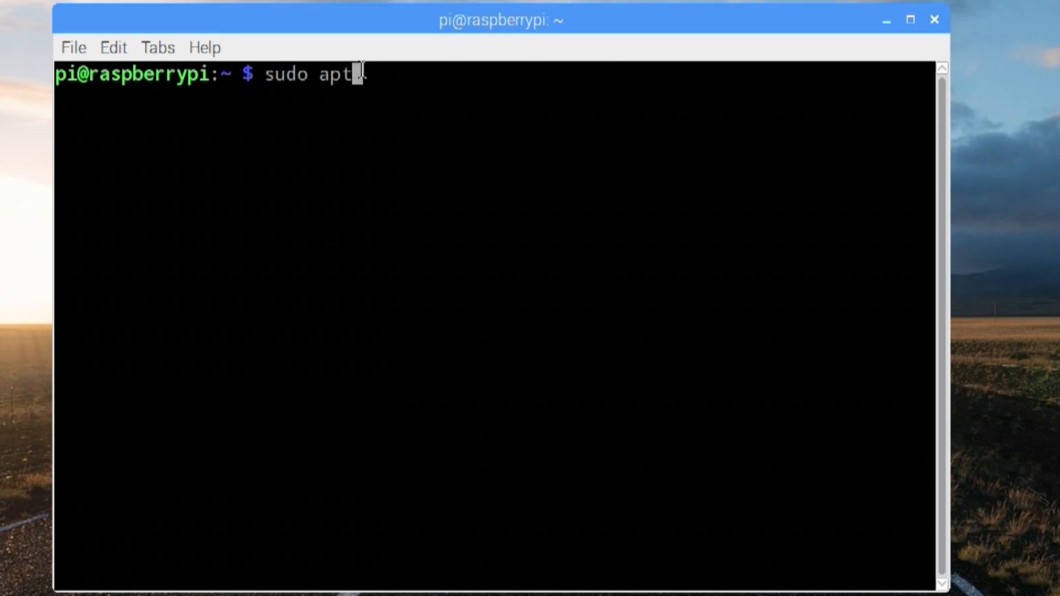
Step: Run sudo apt-get update, then install python3-dev and python3-venv
text(-get update)
text(sudo apt-get)
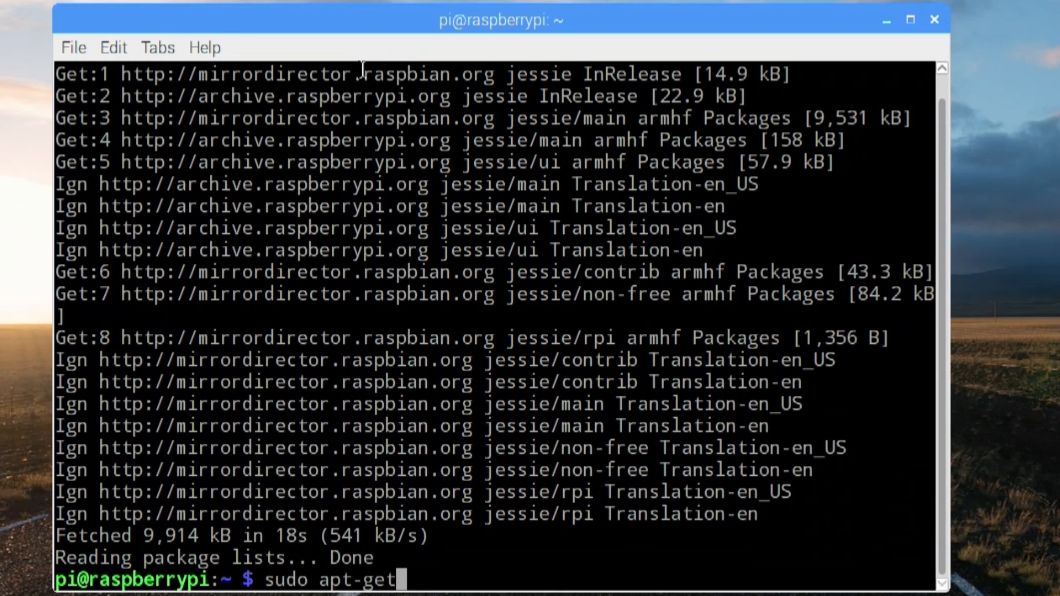
text(install)
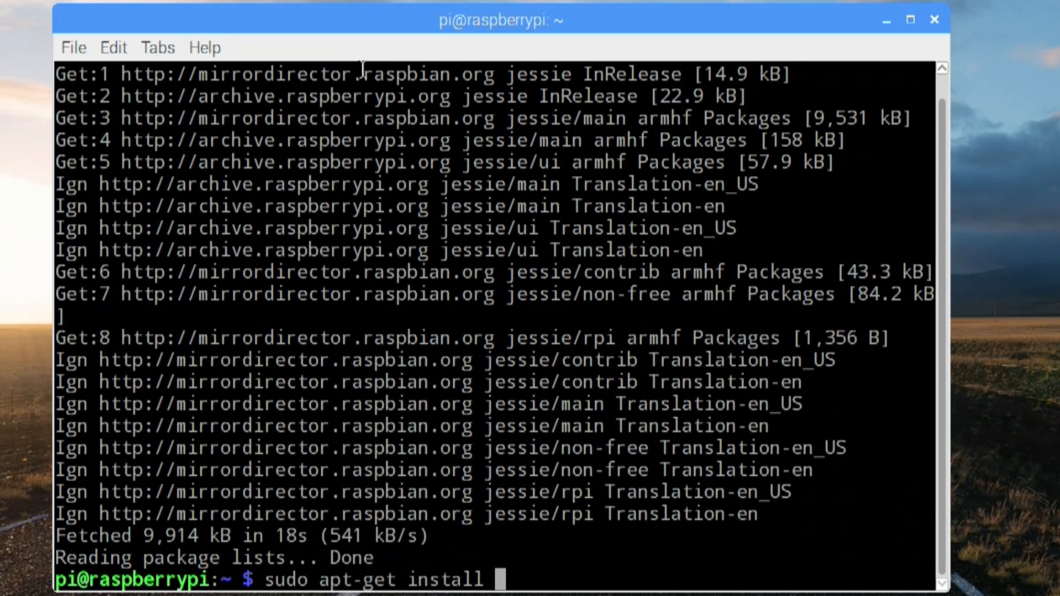
text(python3-dev python3)
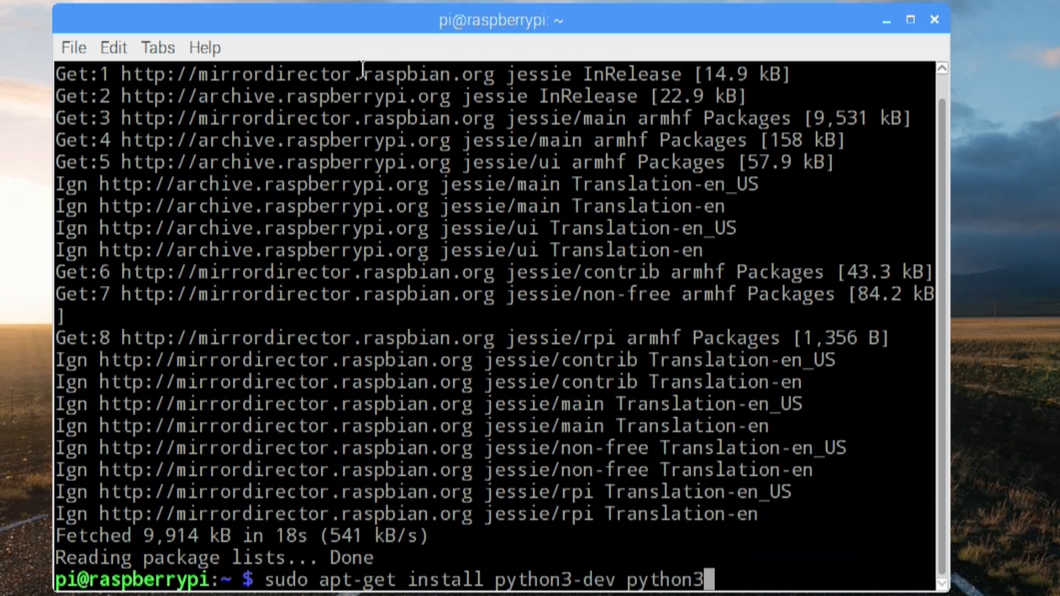
text(v)
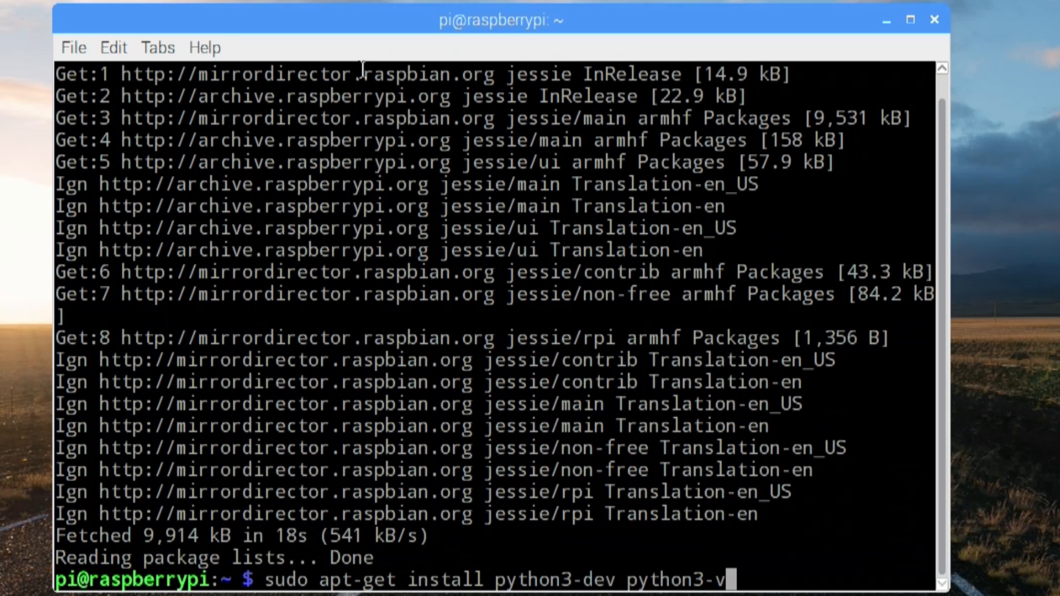
text(env)
text(p)
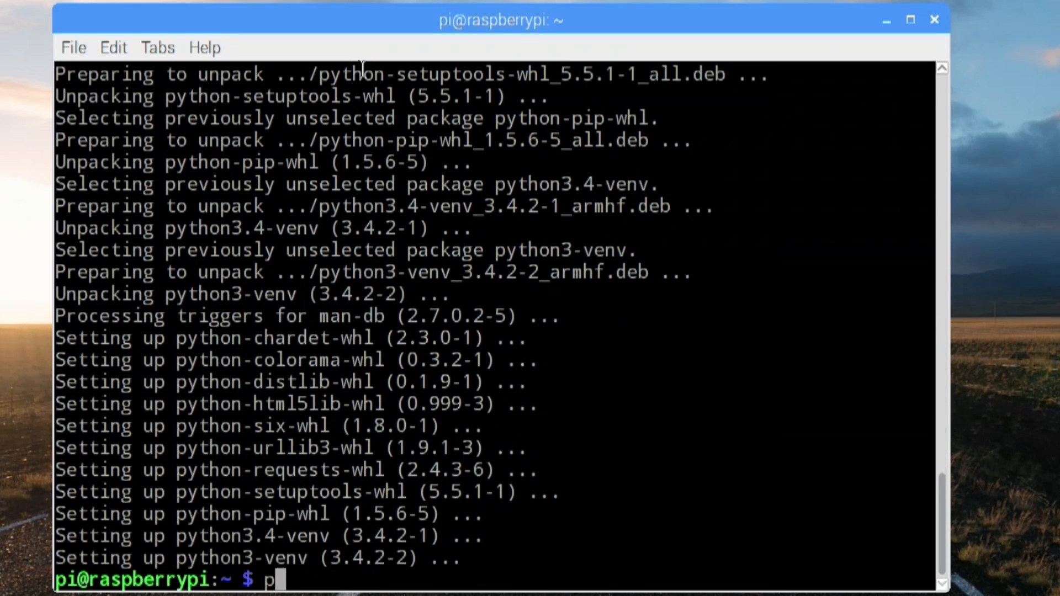
Step: Create the env venv and run env/bin/python -m pip install --upgrade pip setuptools
text(ython3 -)
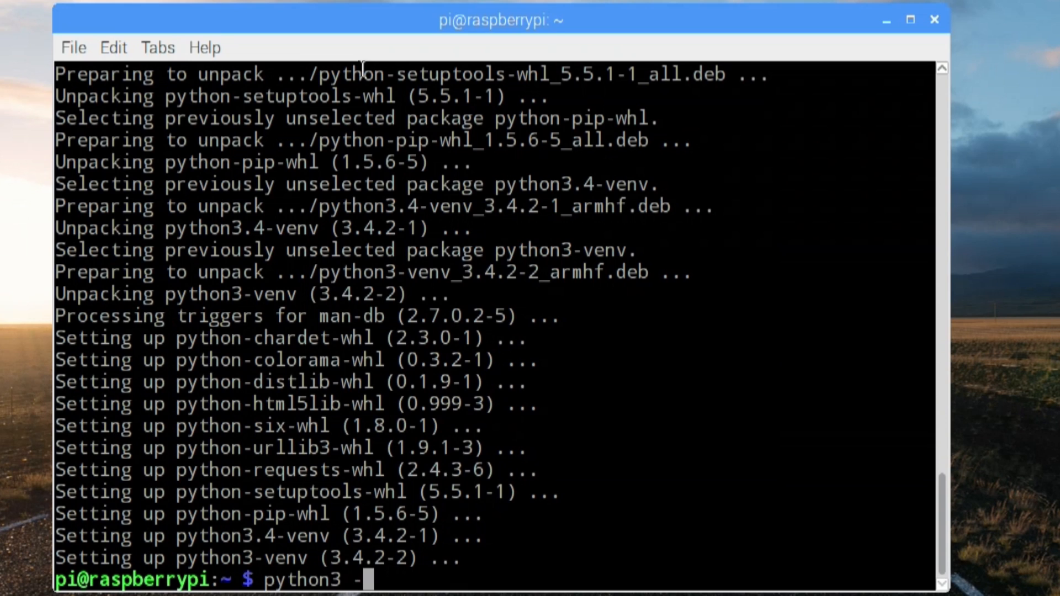
text(m vevn)
text(env)
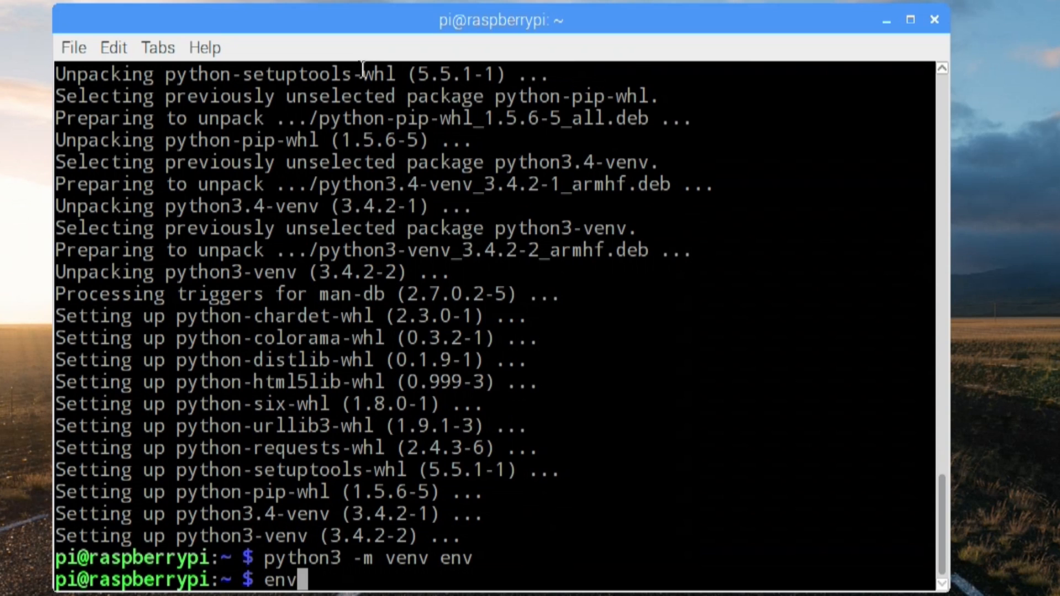
text(/)
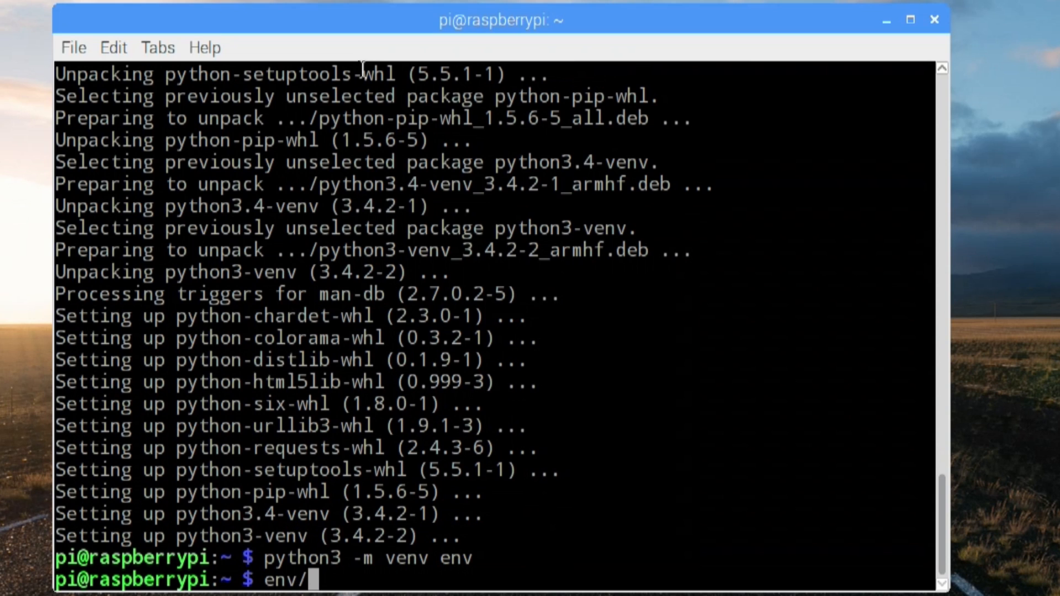
text(bin/)
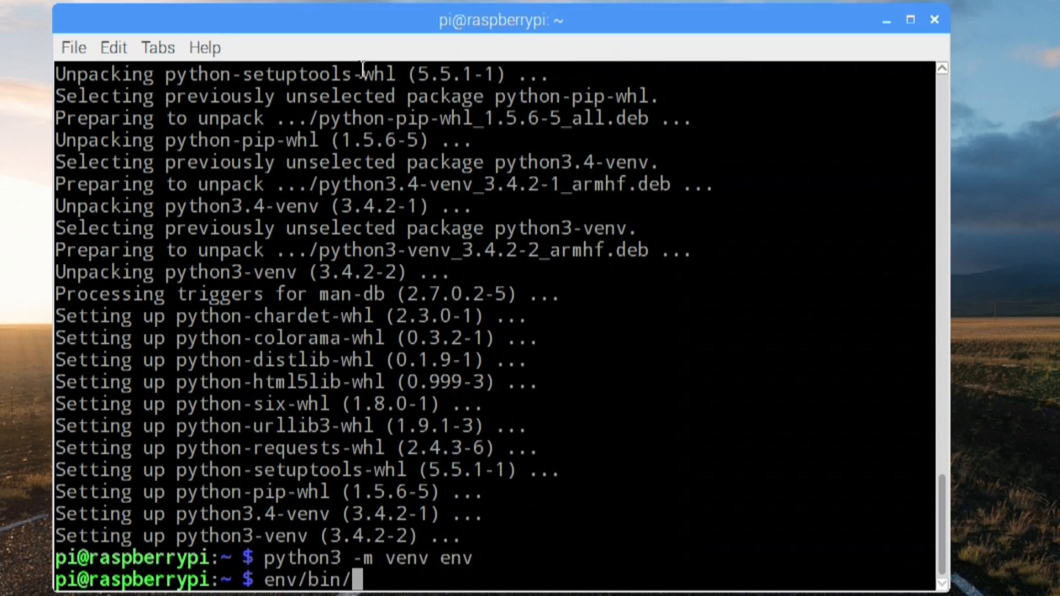
text(pyth)
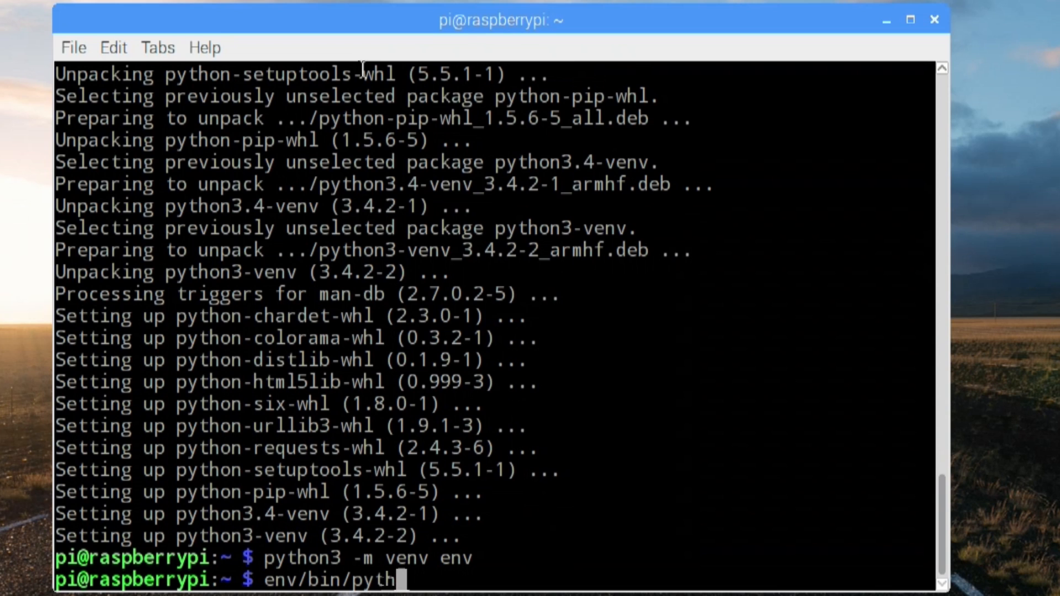
text(on -m p)
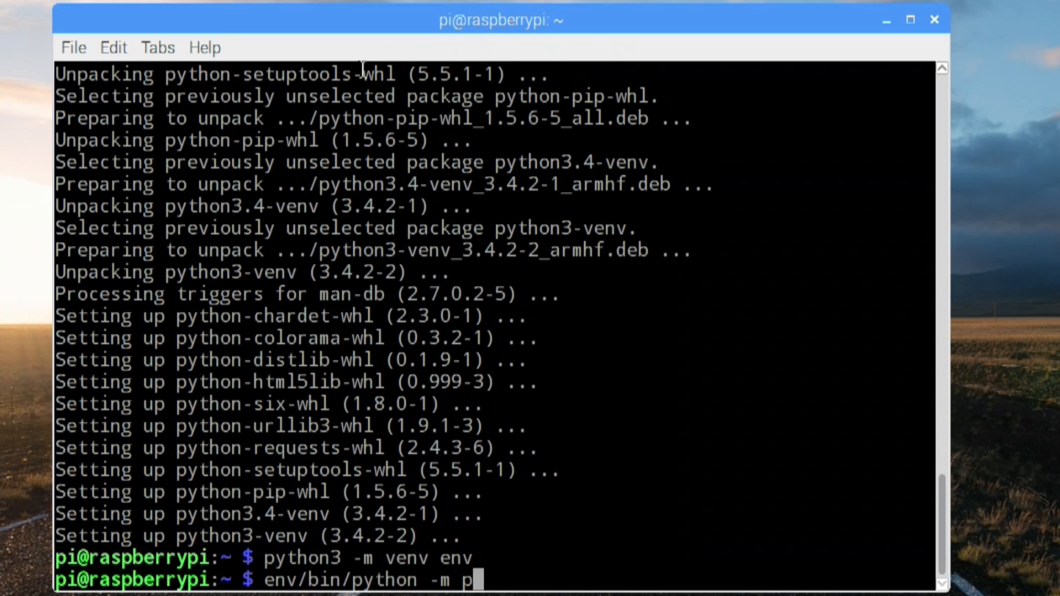
text(ip install)
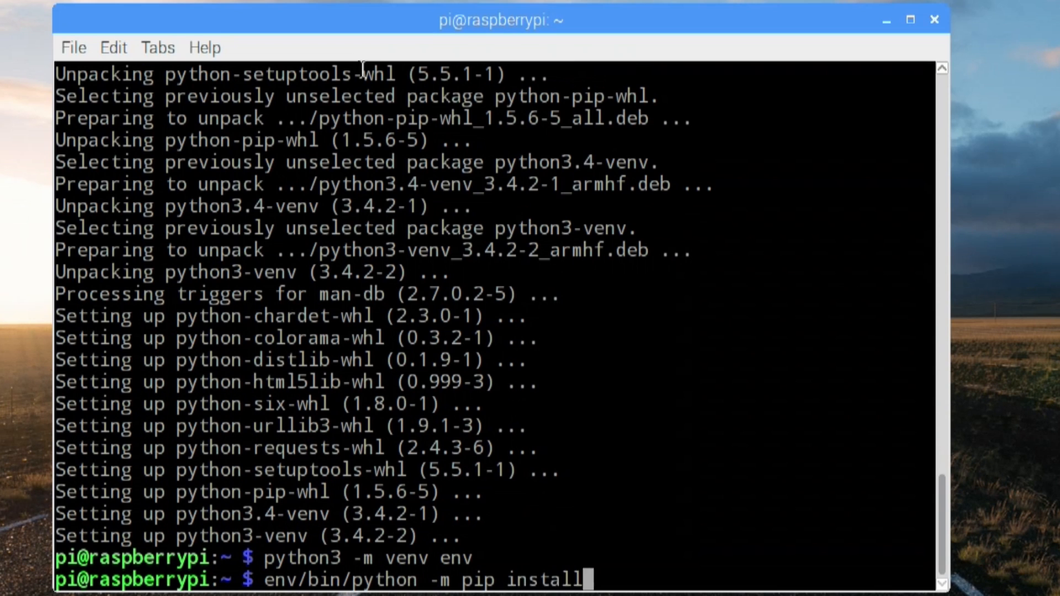
text(--upgrade p)
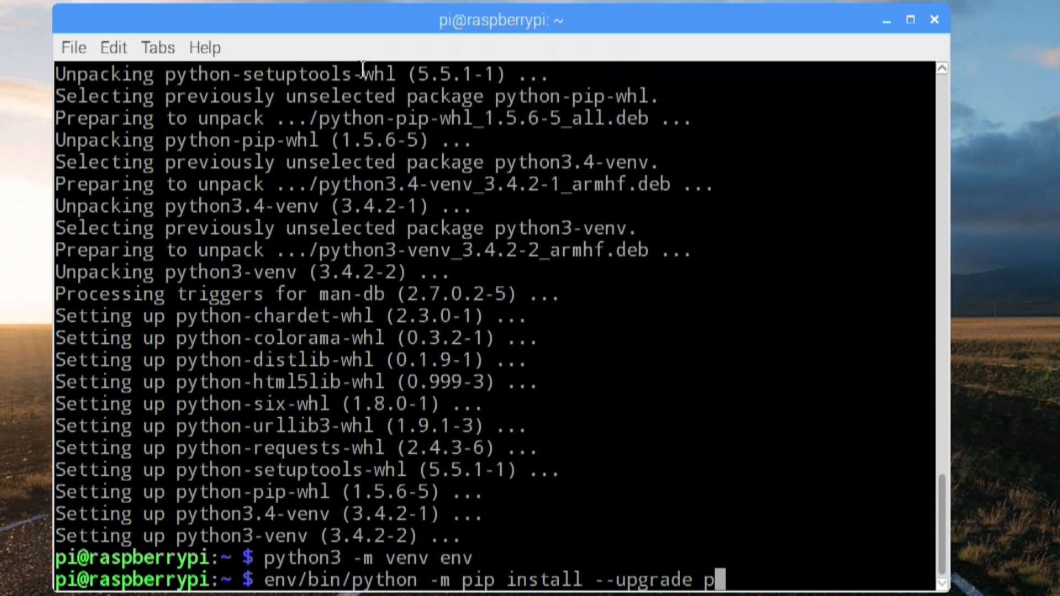
text(ip)
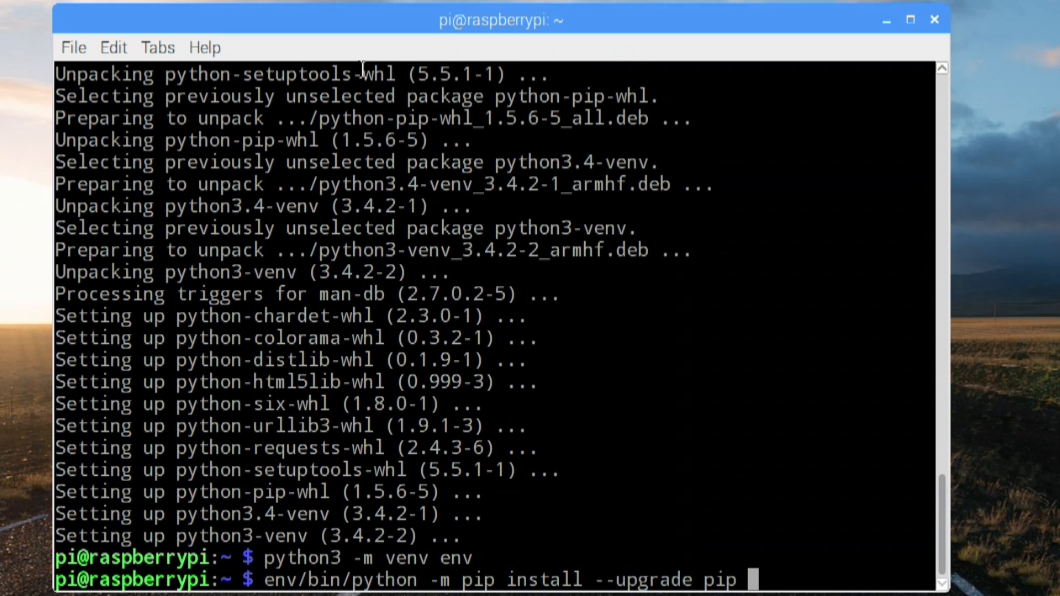
text(setuptools)
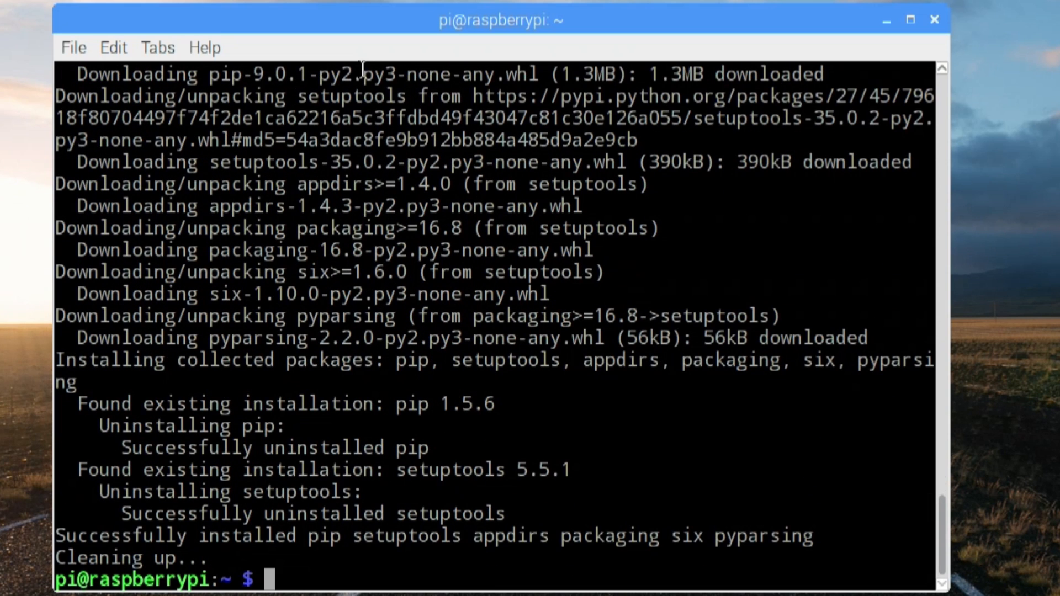
Step: Activate the env virtual environment with source env/bin/activate
text(source en)
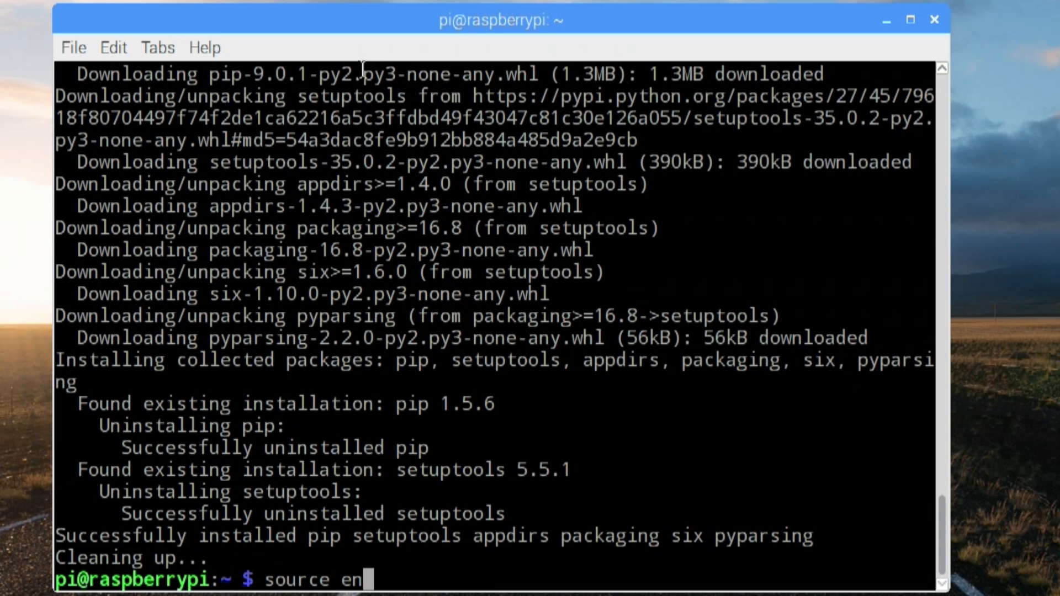
text(v/bin/activ)
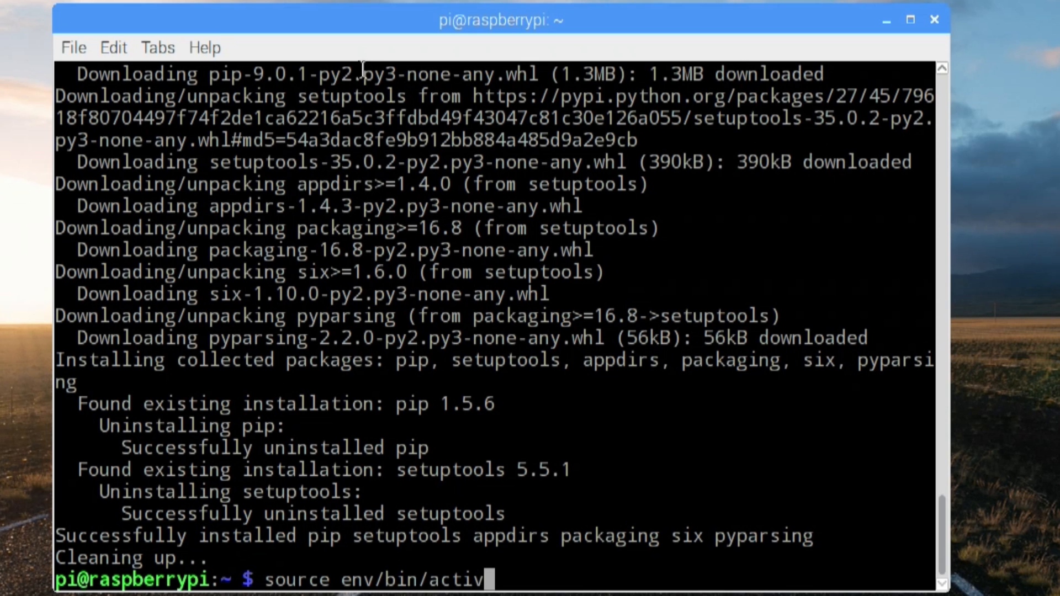
key(Return)
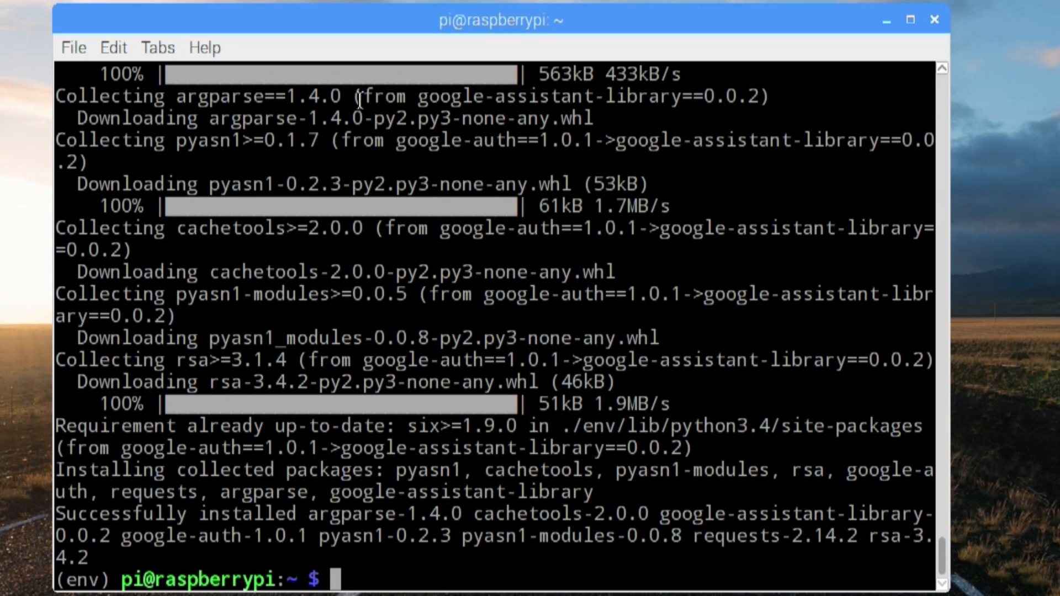
Step: Start installing google-auth-oauthlib[tool] with python -m pip install --upgrade
text(python -m pip install -)
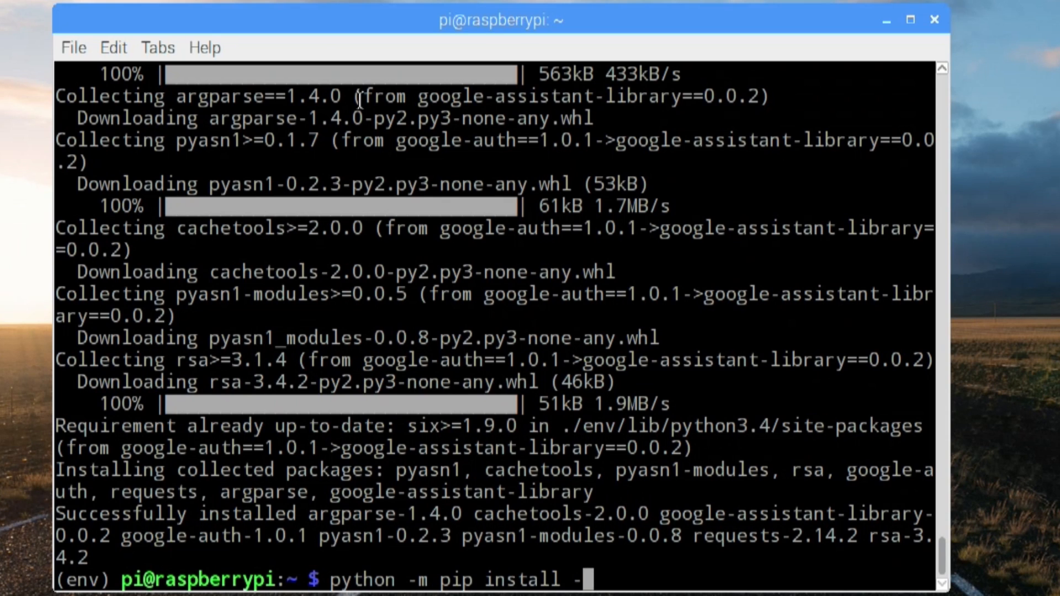
text(ugrade)
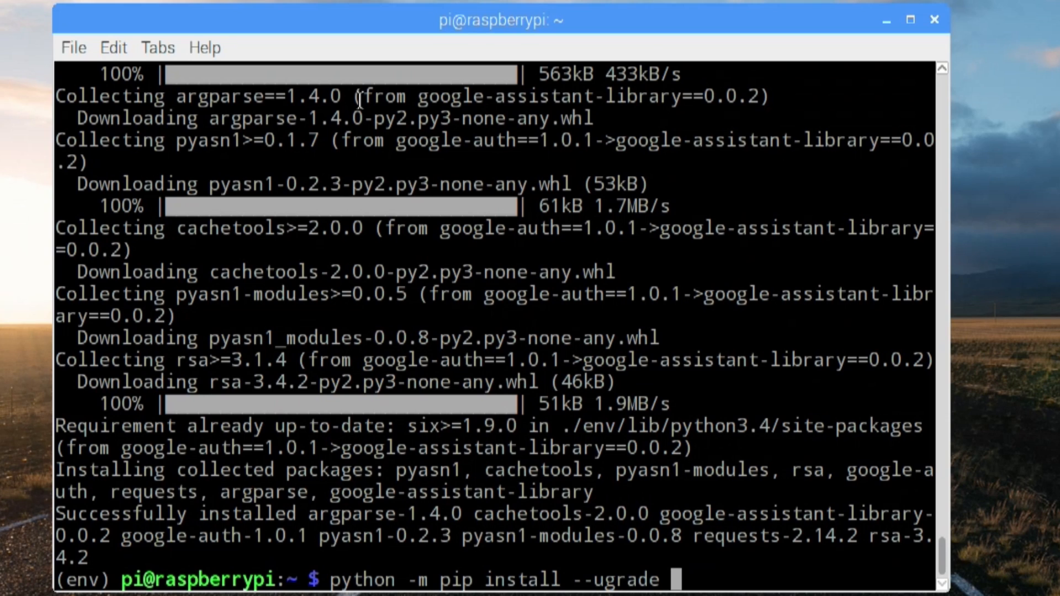
text(google-)
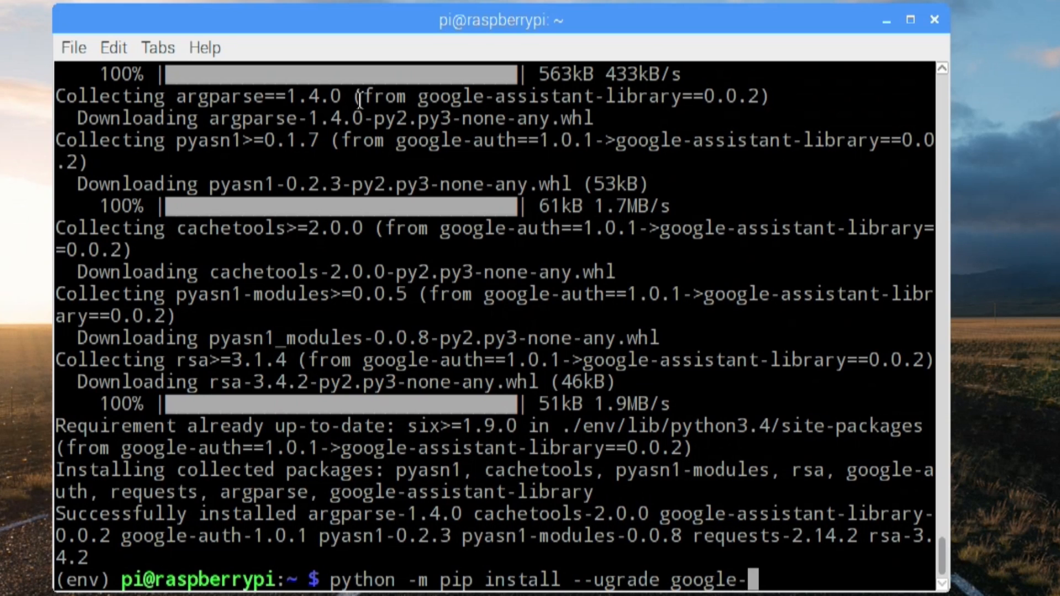
text(auth-)
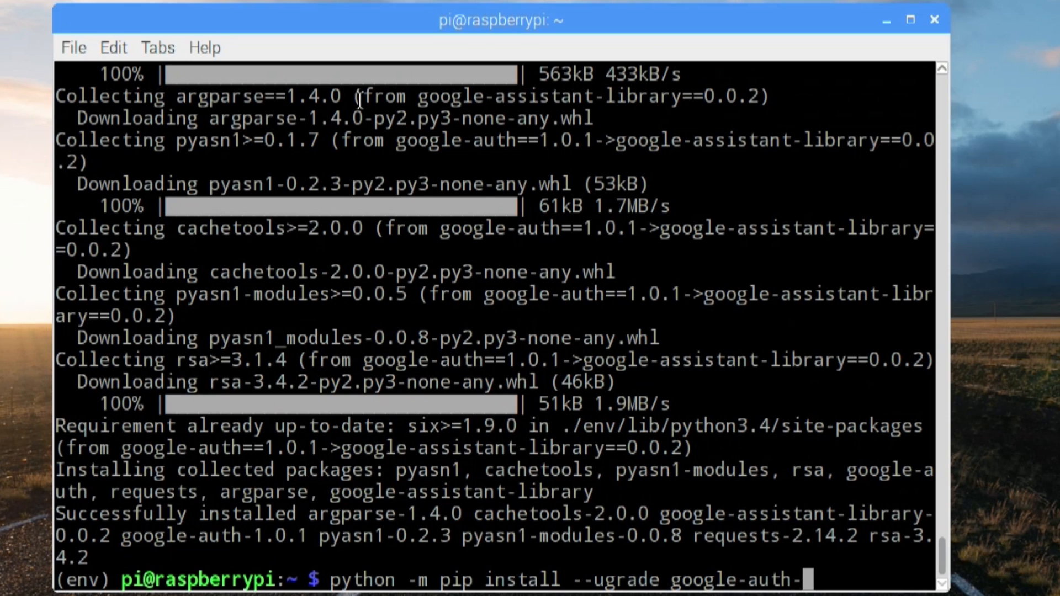
text(oauthl)
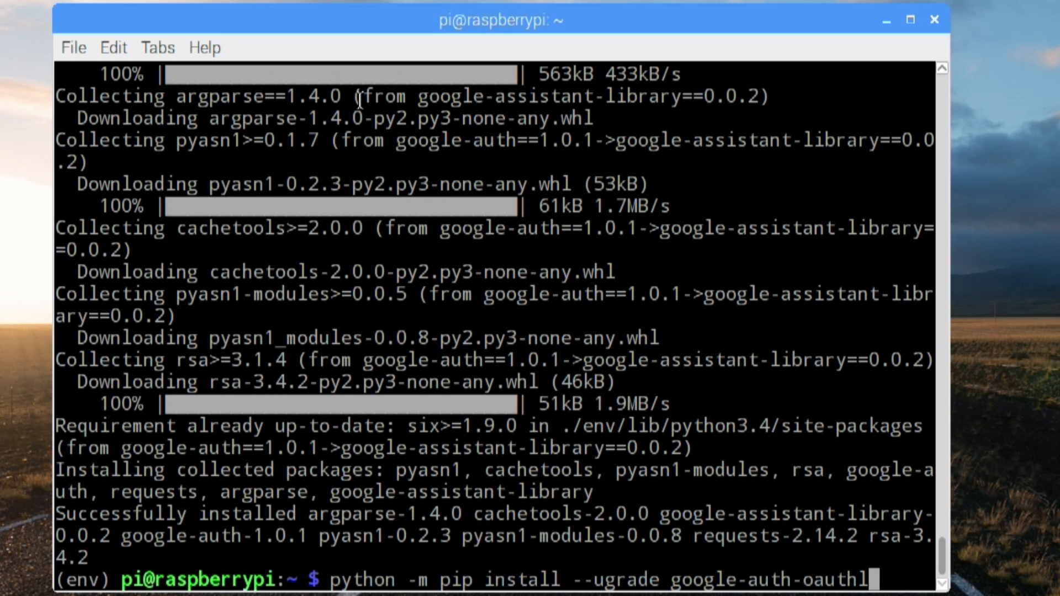
text(ib[tool)
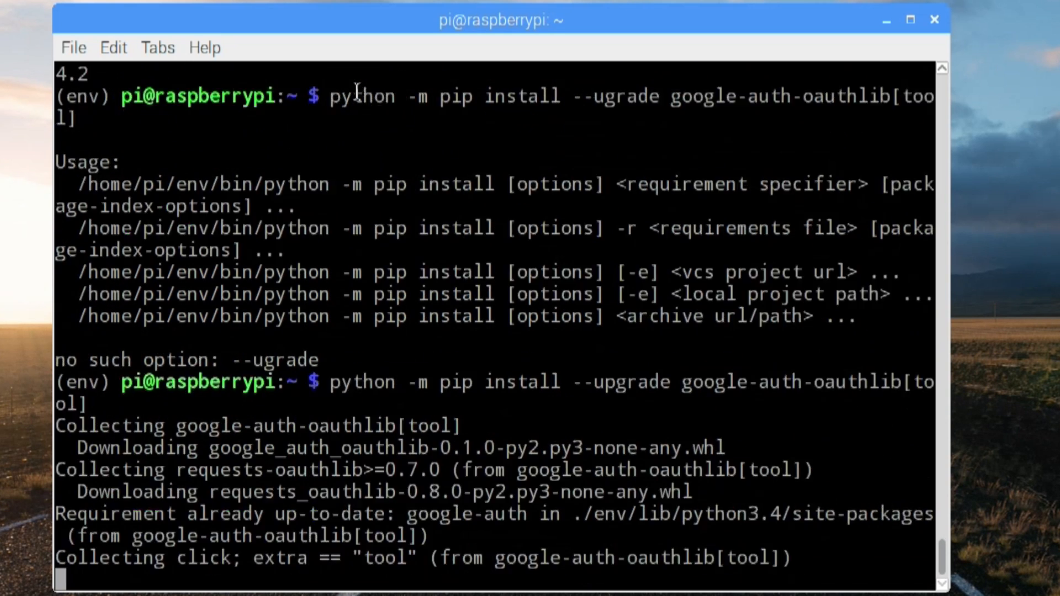
Step: Run google-oauthlib-tool with the client secrets JSON from /home/pi to get an authorization code
text(google)
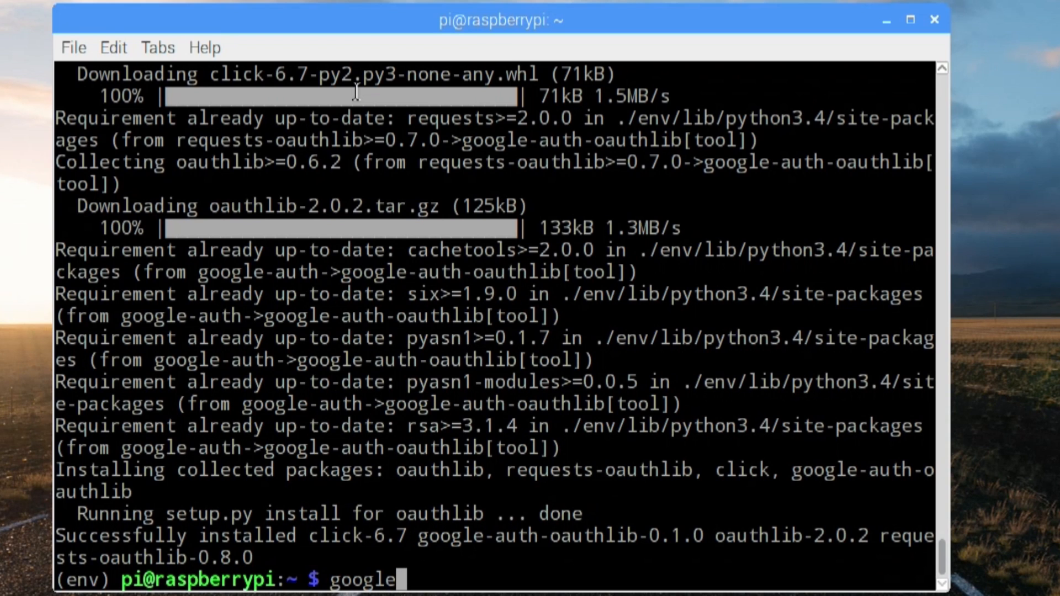
text(-oauthlib-tool)
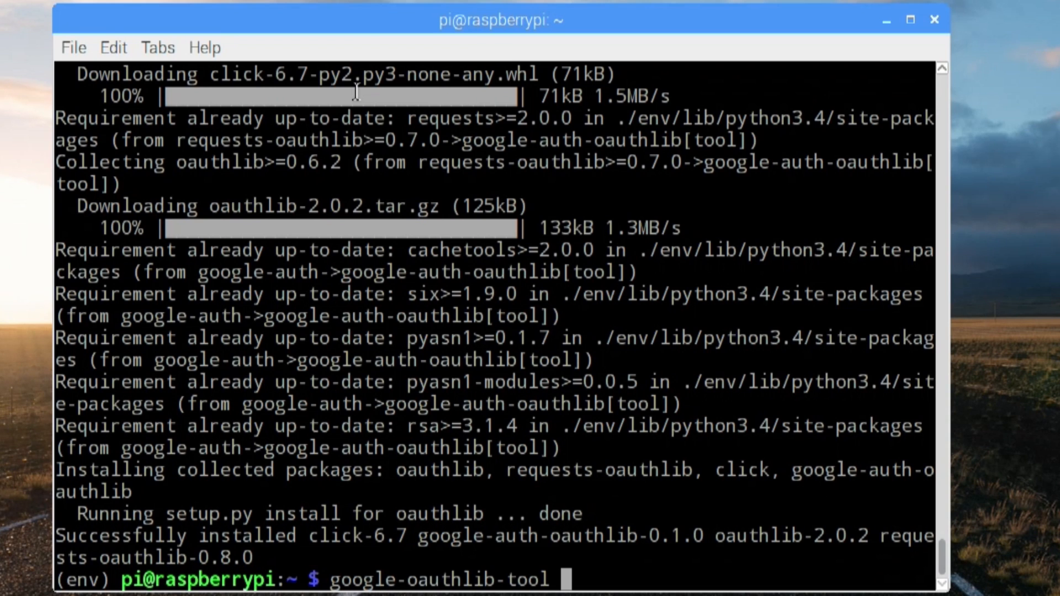
text(--clie)
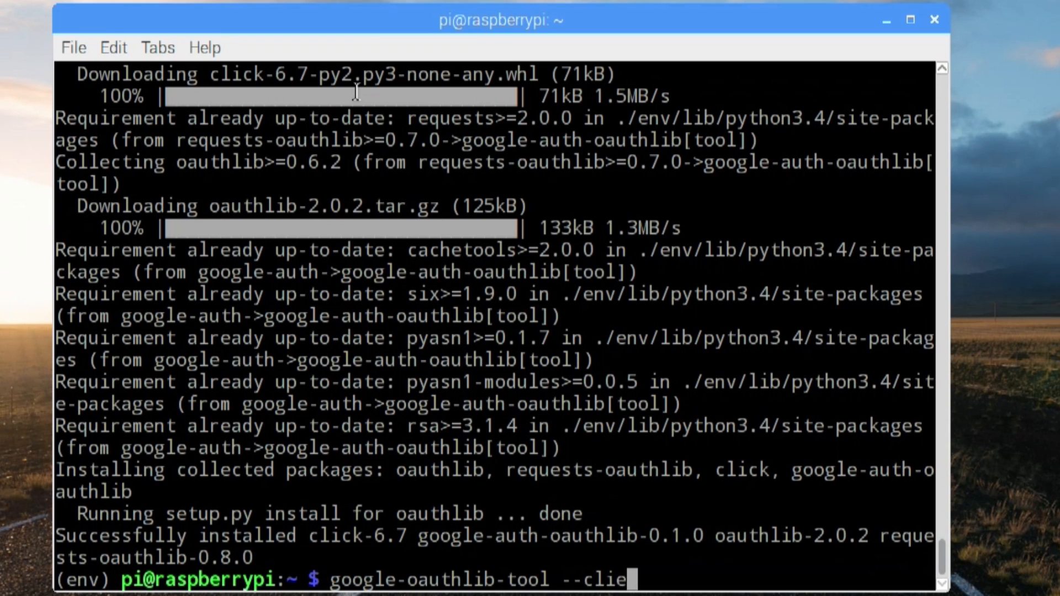
text(nt-)
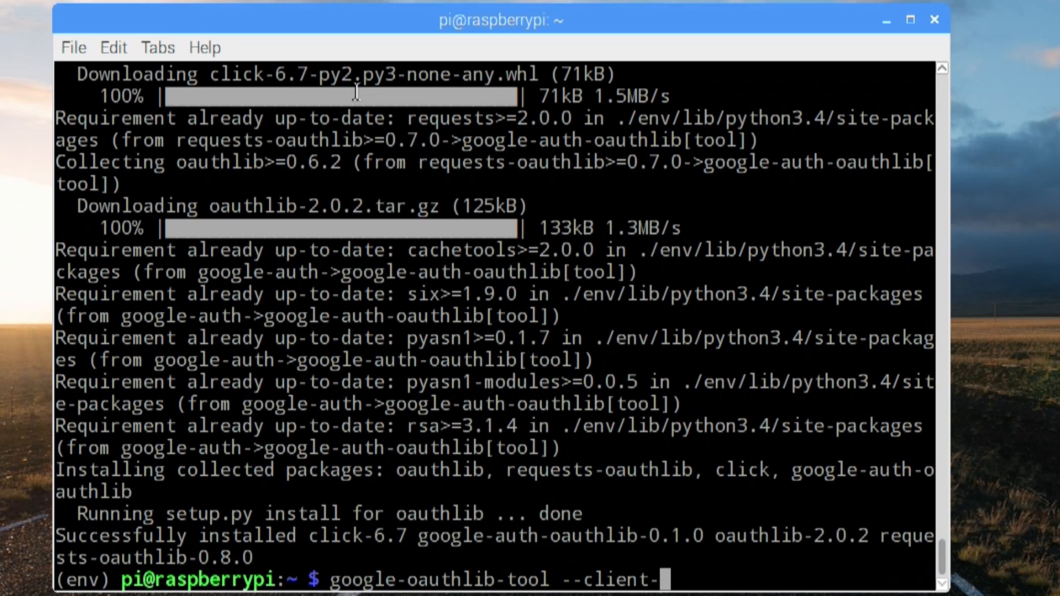
text(secrets /home/)
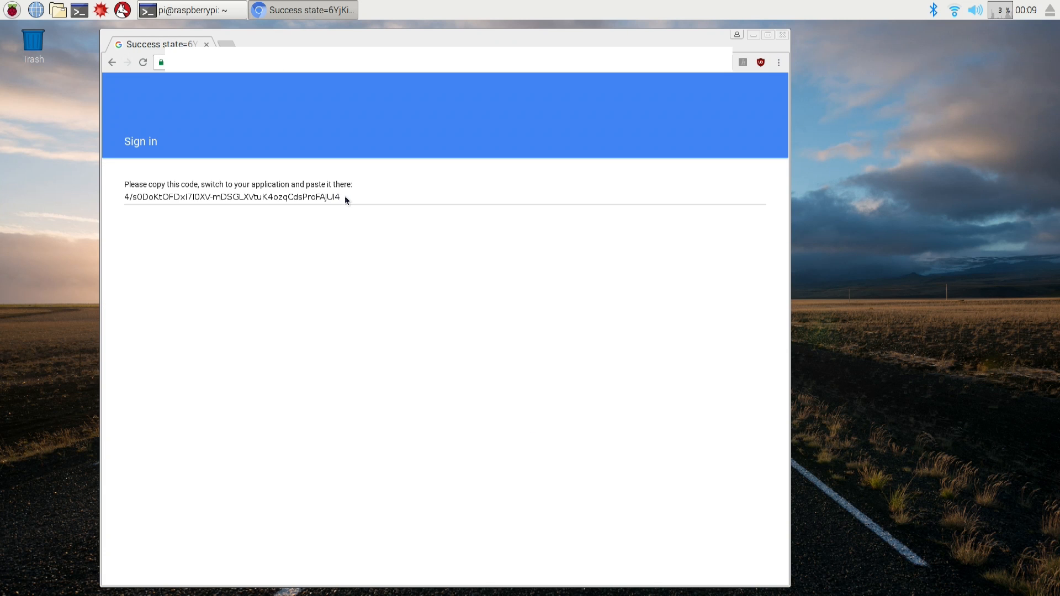
Step: Copy the OAuth authorization code from the Google sign-in success page
double_click(231, 198)
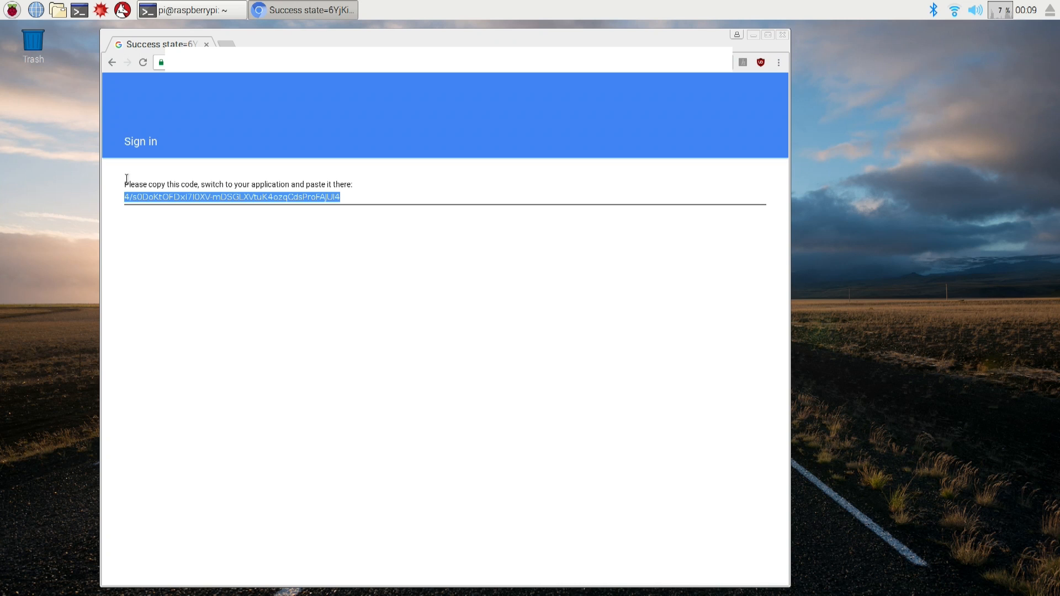
mouse_move(207, 120)
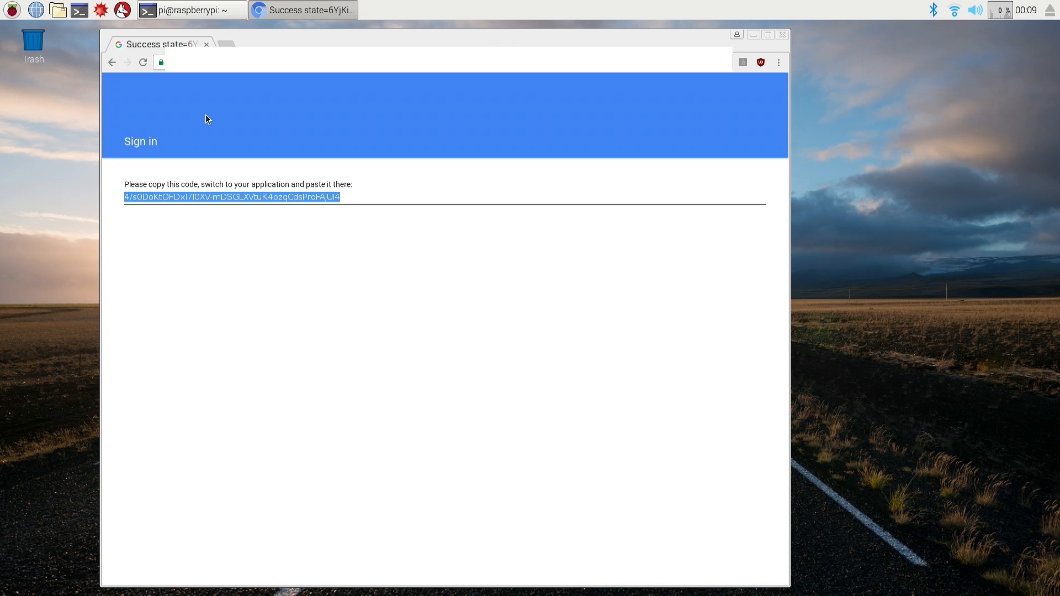
right_click(208, 205)
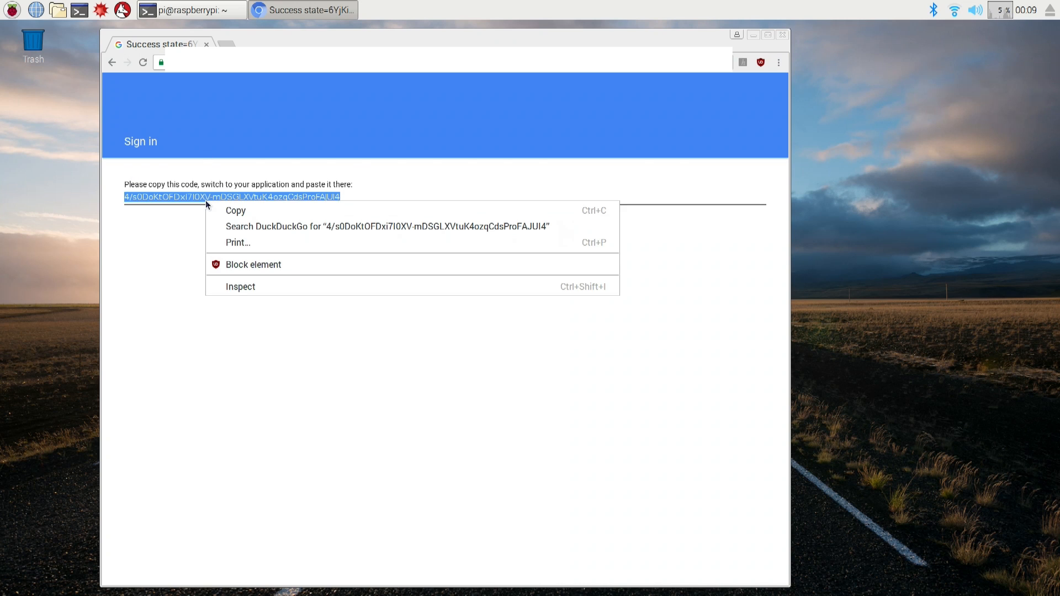
click(191, 10)
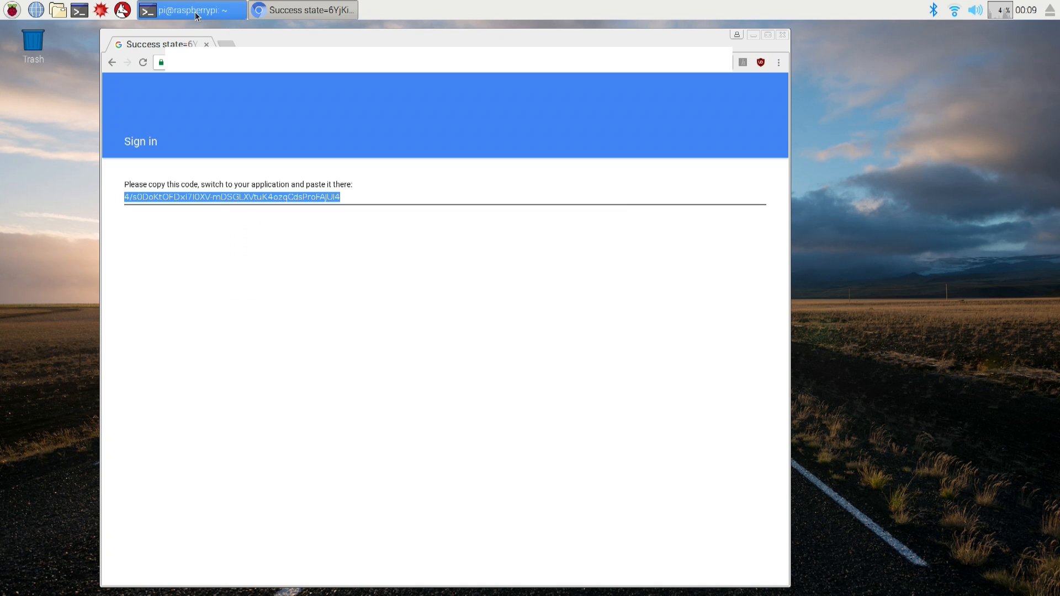